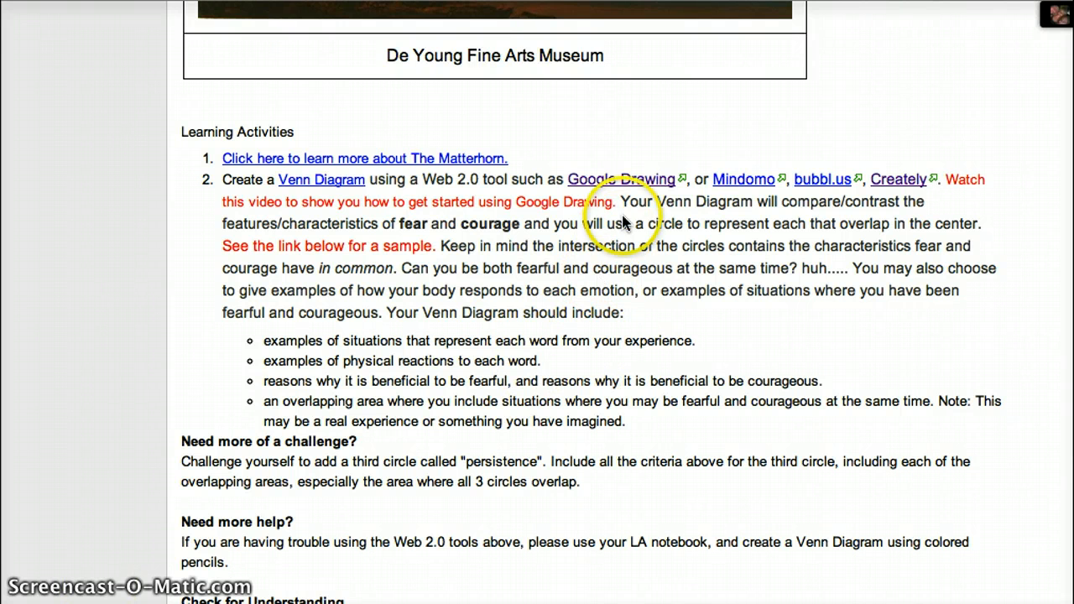
pyautogui.moveTo(638, 183)
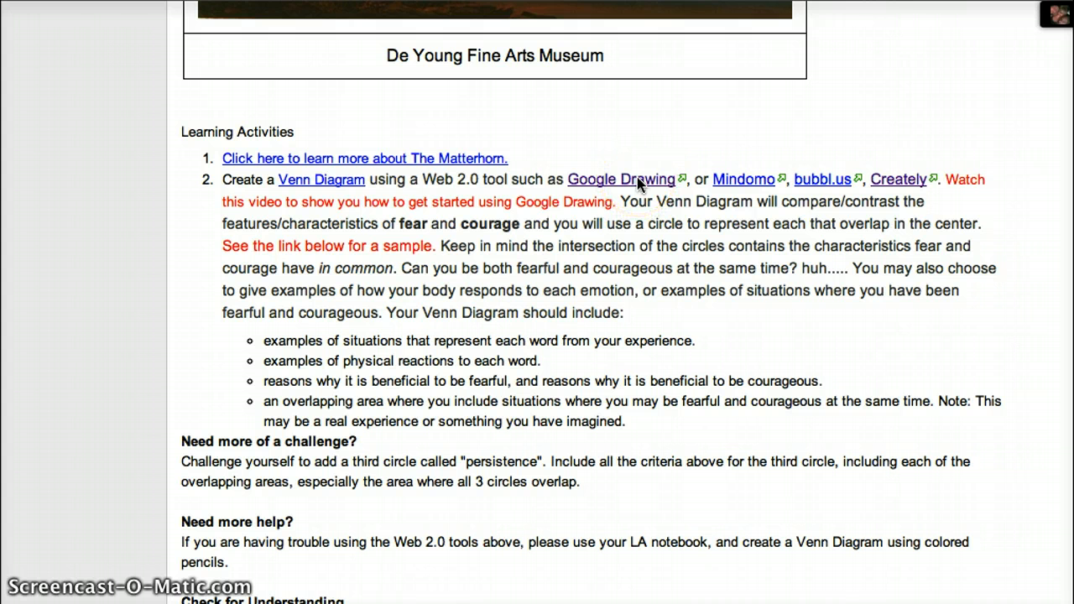
# Follow the Google Drawing link in the learning activity.
pyautogui.click(621, 178)
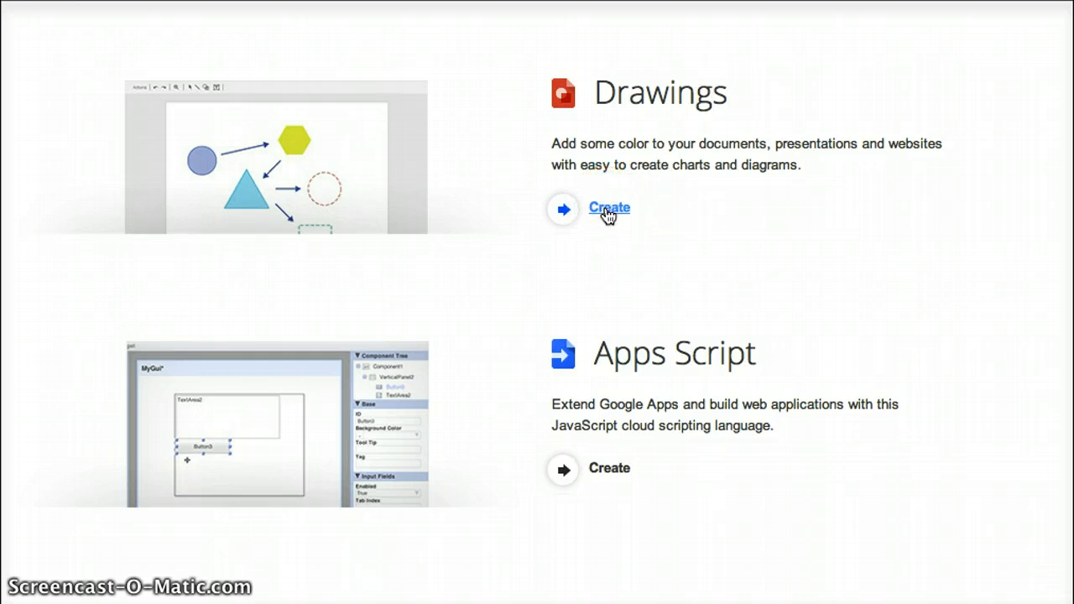
# Create a new blank Google Drawings document from Drive.
pyautogui.click(609, 208)
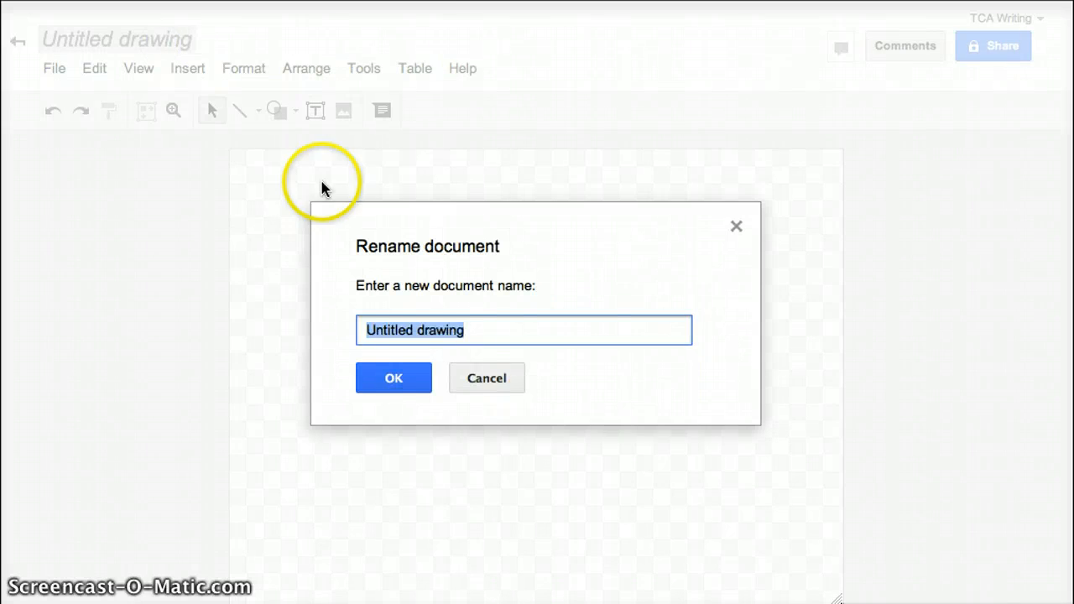
pyautogui.moveTo(480, 368)
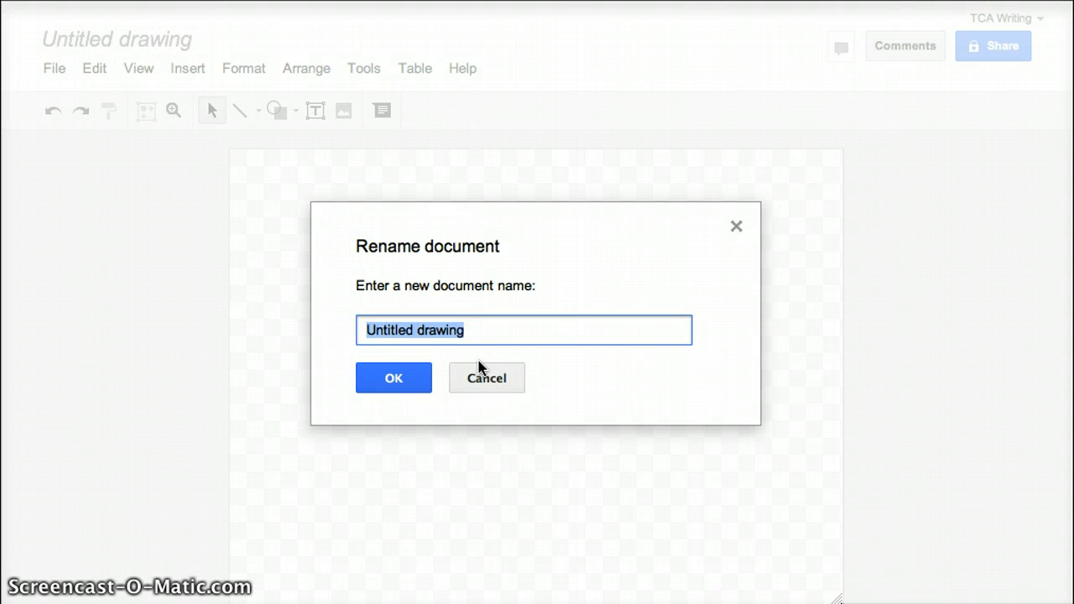
# Rename the new drawing to 'Fear and Courage' and confirm.
pyautogui.write('Fear and')
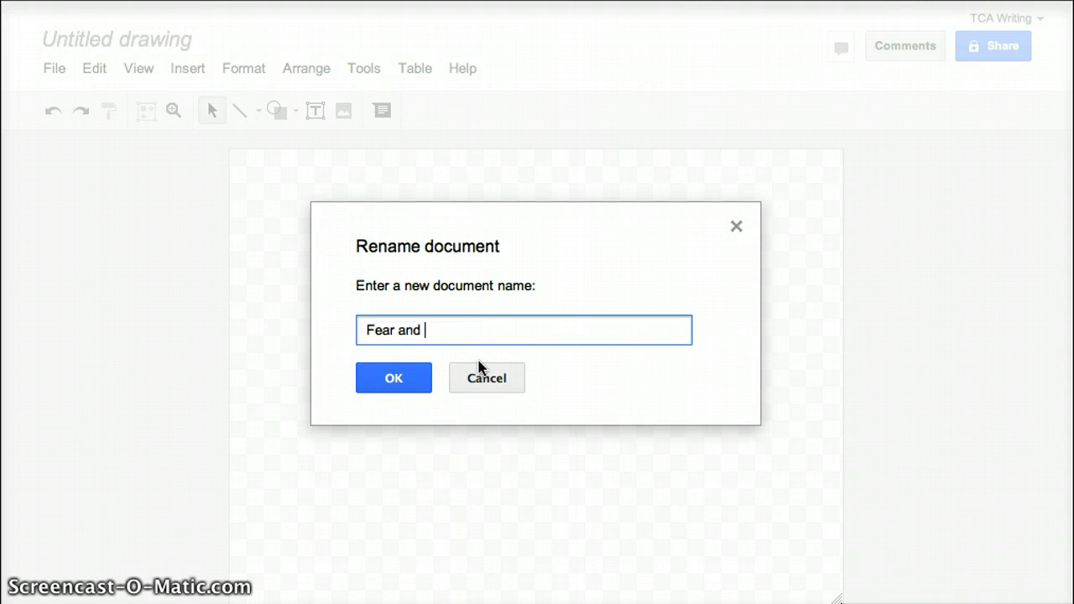
pyautogui.click(393, 378)
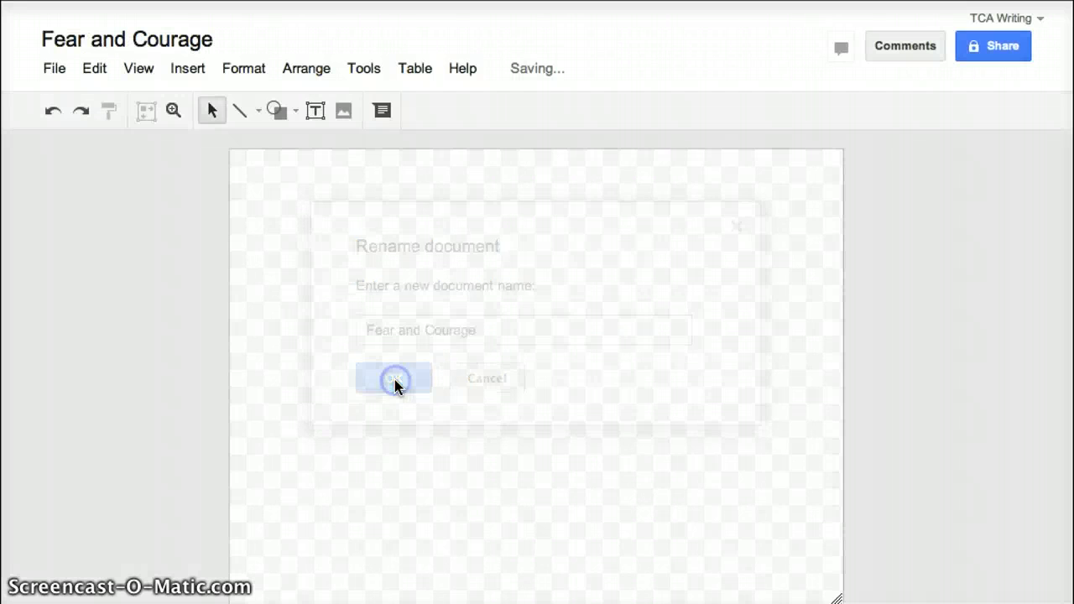
pyautogui.click(393, 377)
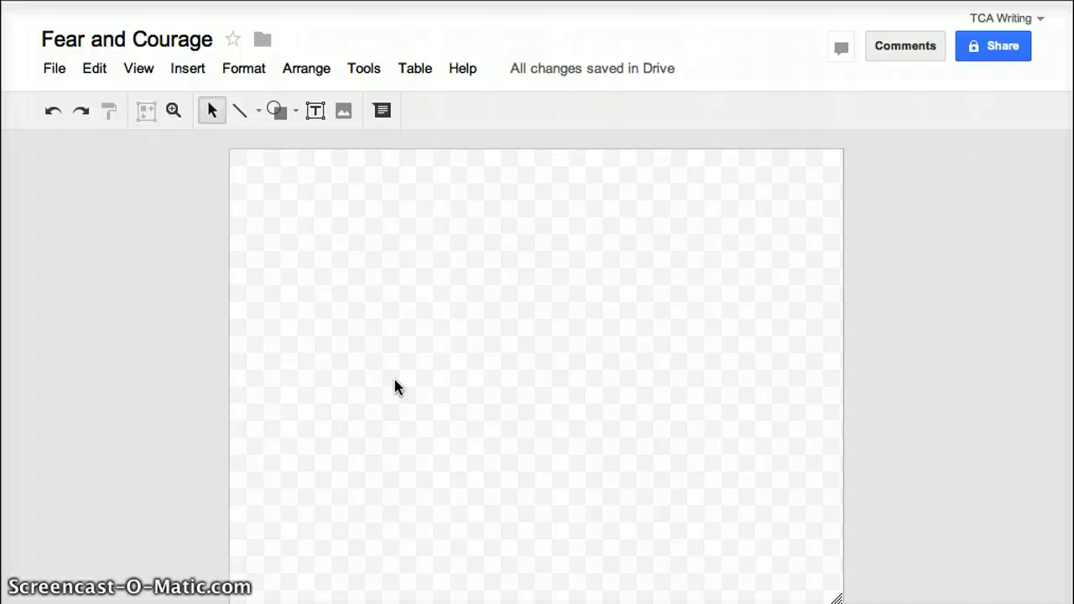
pyautogui.moveTo(109, 336)
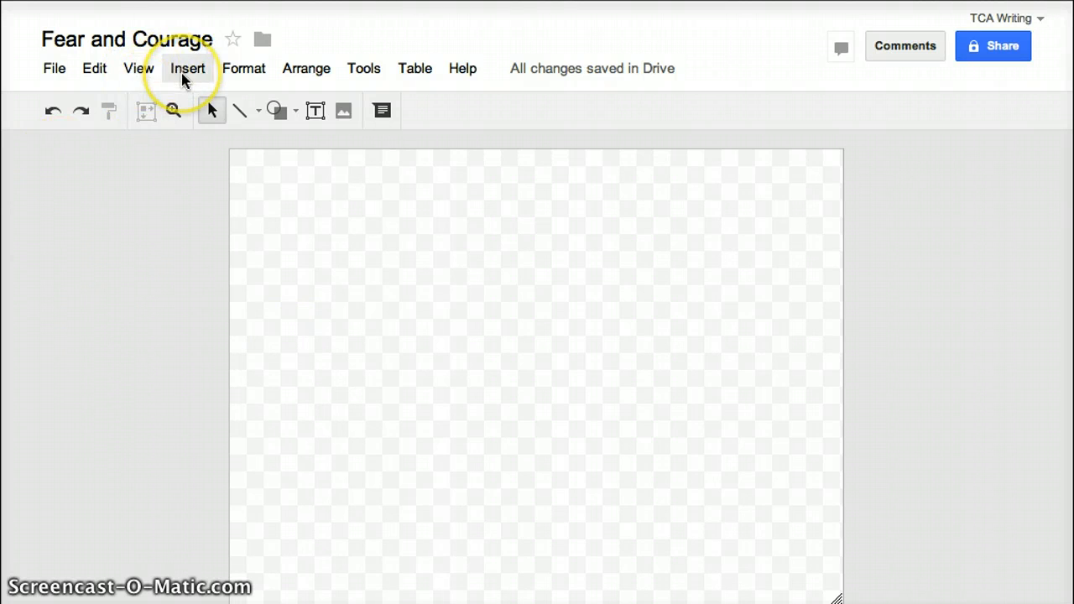
# Choose the Oval shape from the toolbar Shapes gallery, ready to draw.
pyautogui.click(188, 68)
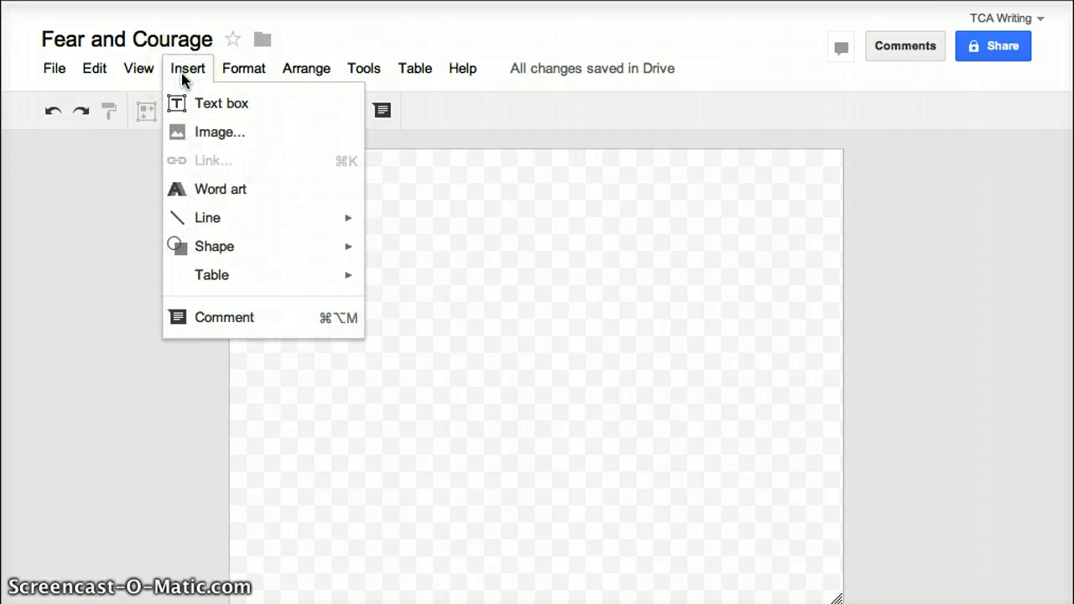
pyautogui.moveTo(215, 245)
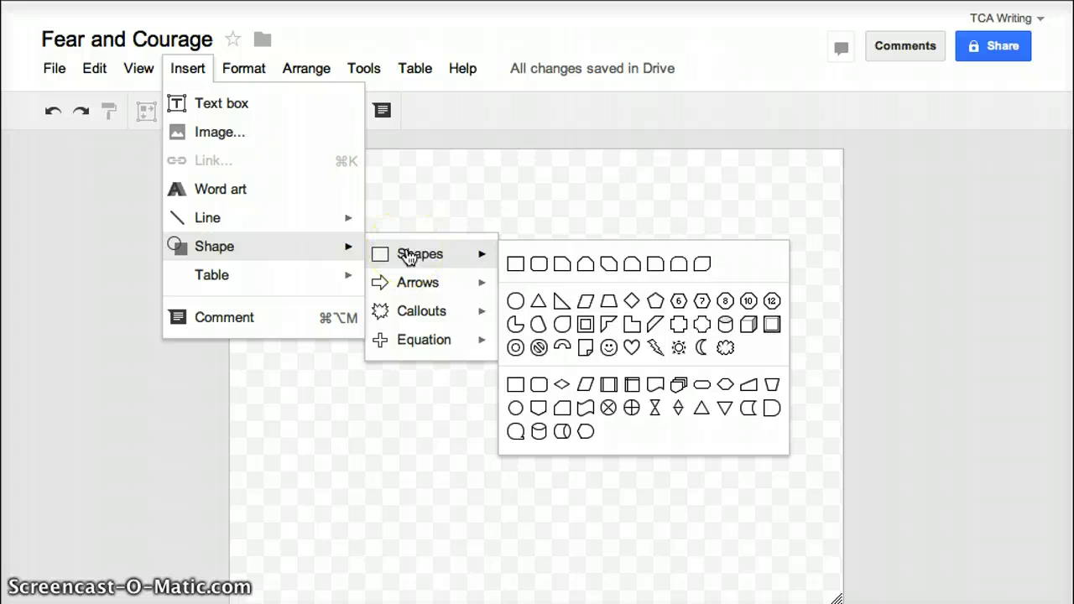
pyautogui.moveTo(500, 262)
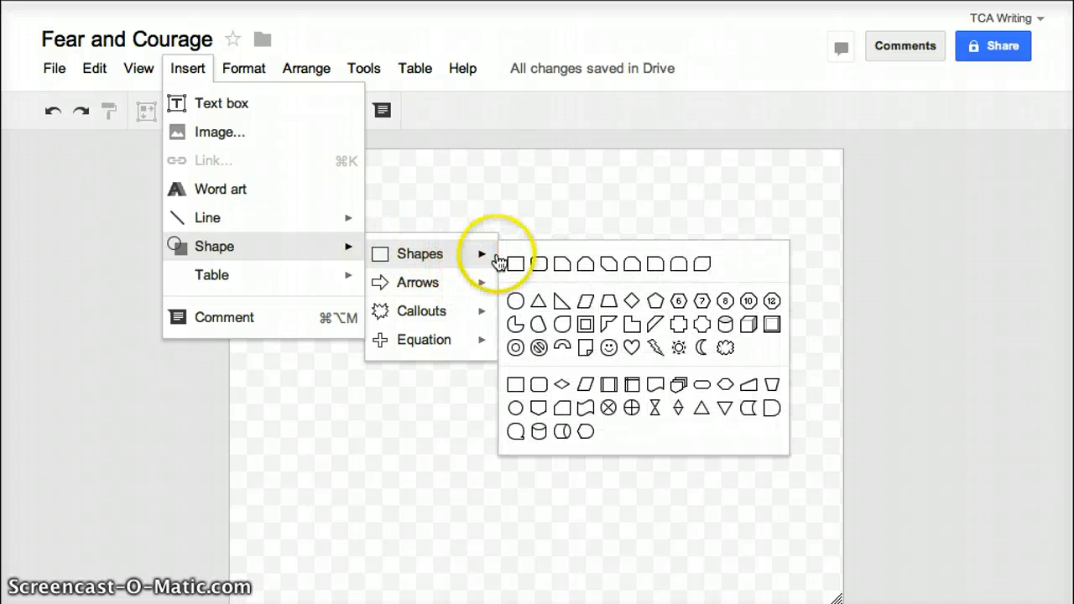
pyautogui.moveTo(515, 302)
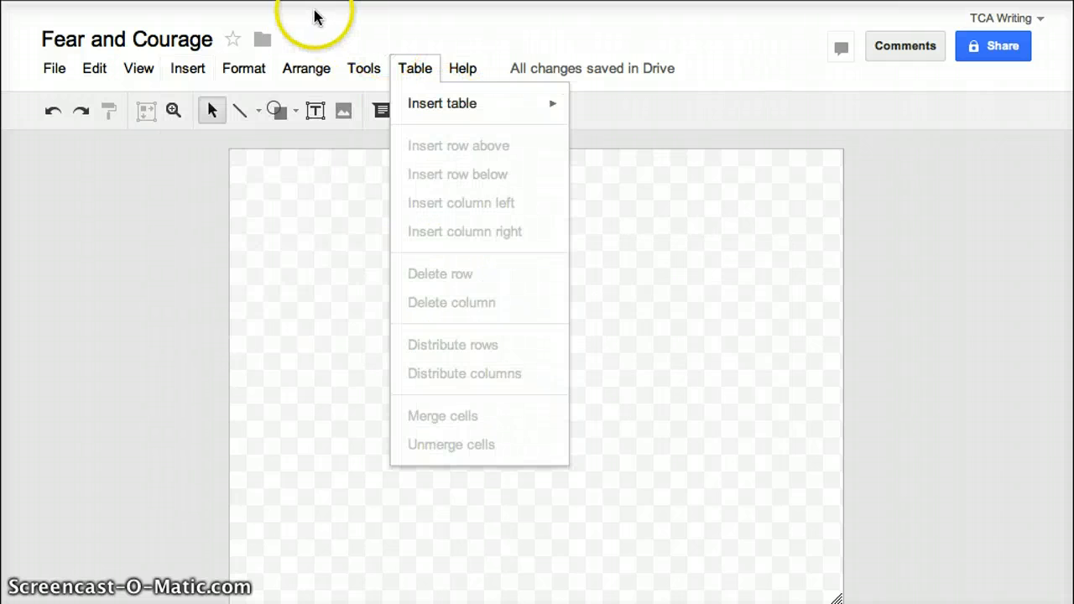
pyautogui.click(160, 188)
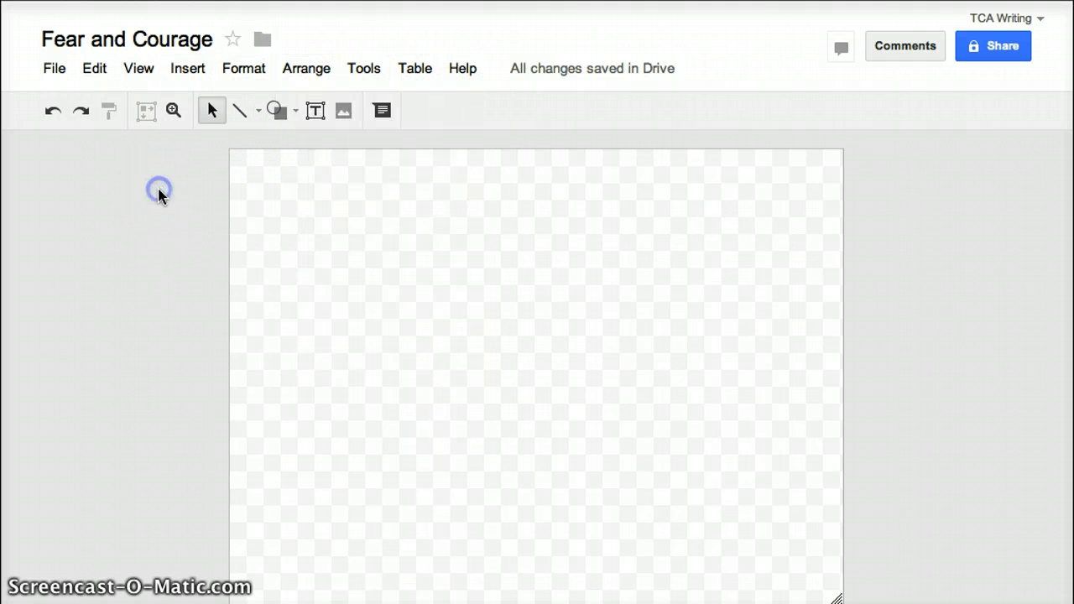
pyautogui.click(277, 111)
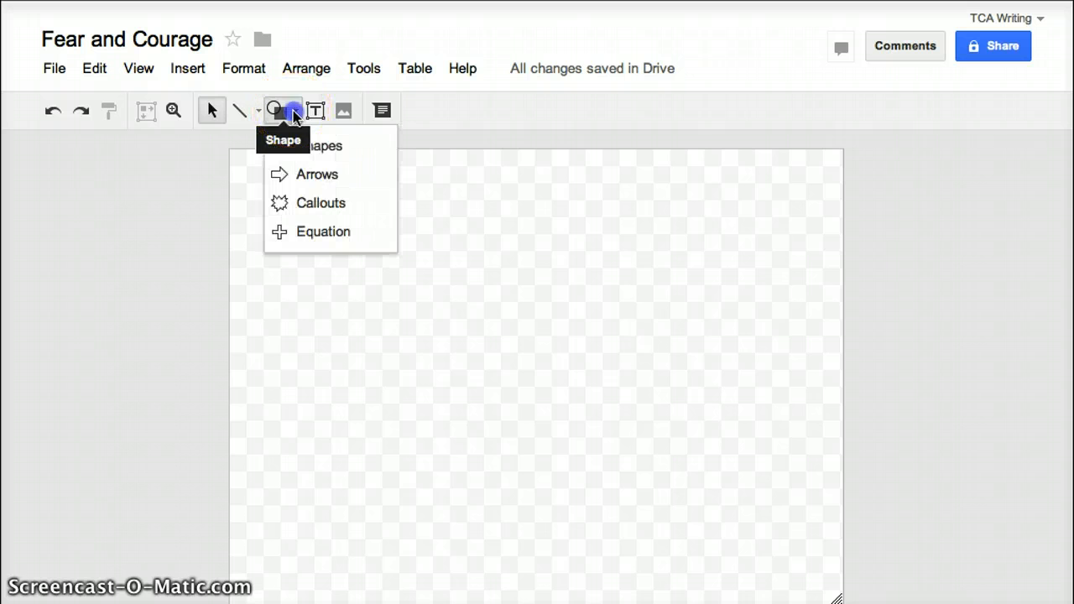
pyautogui.moveTo(319, 144)
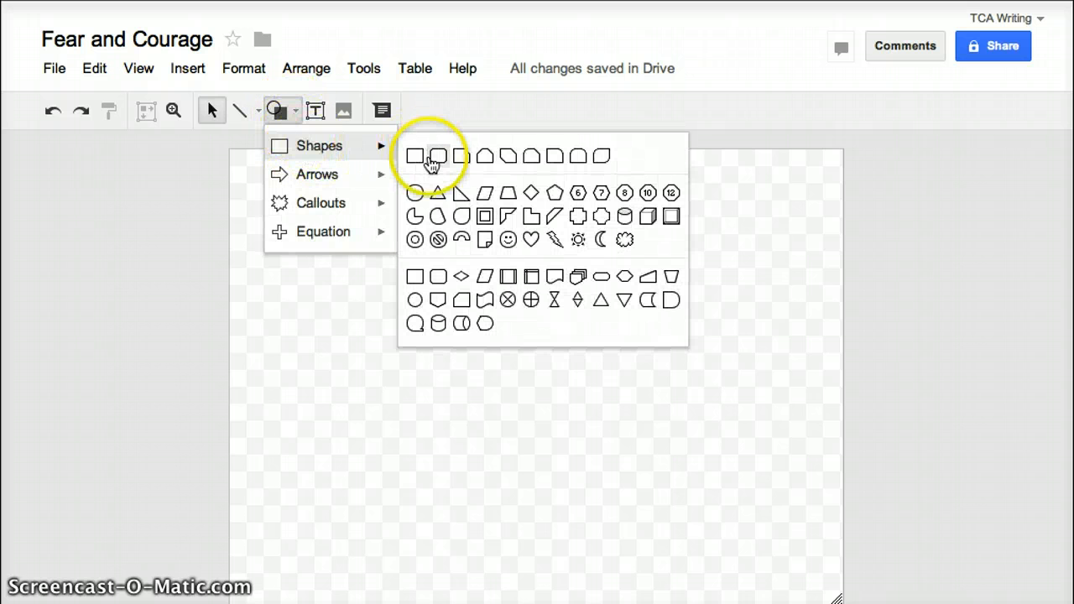
pyautogui.moveTo(414, 191)
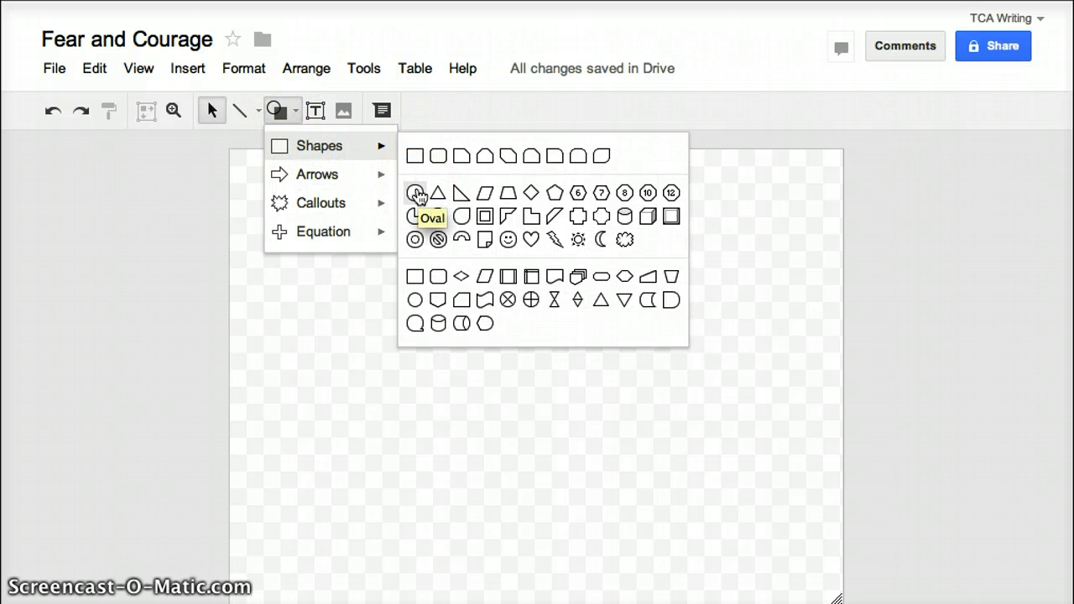
pyautogui.click(413, 191)
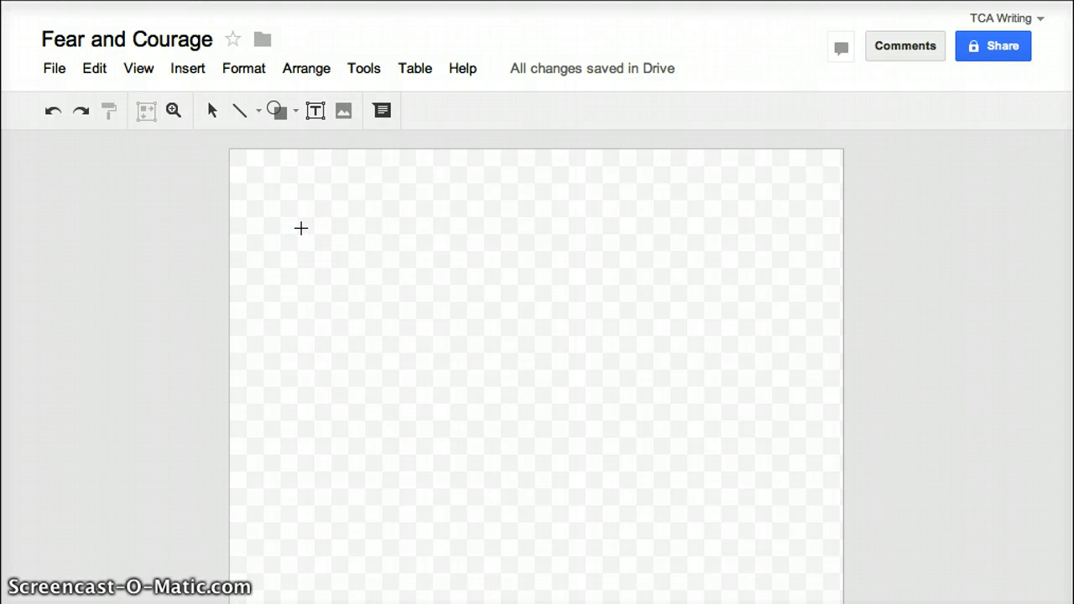
# Draw a large tall light-blue oval on the left side of the canvas.
pyautogui.moveTo(300, 228); pyautogui.dragTo(373, 235)
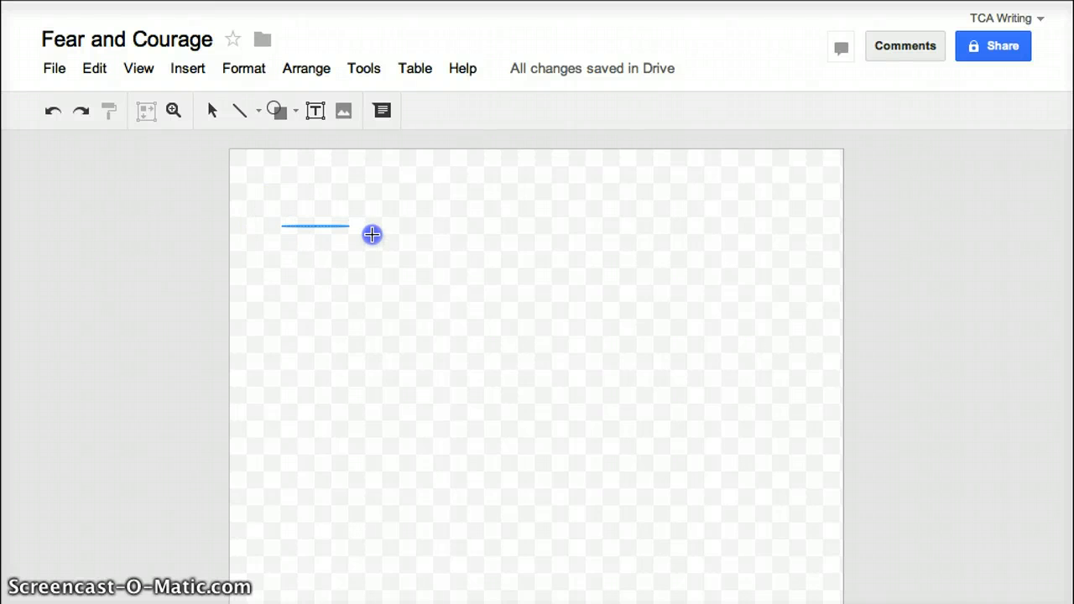
pyautogui.moveTo(373, 235); pyautogui.dragTo(544, 524)
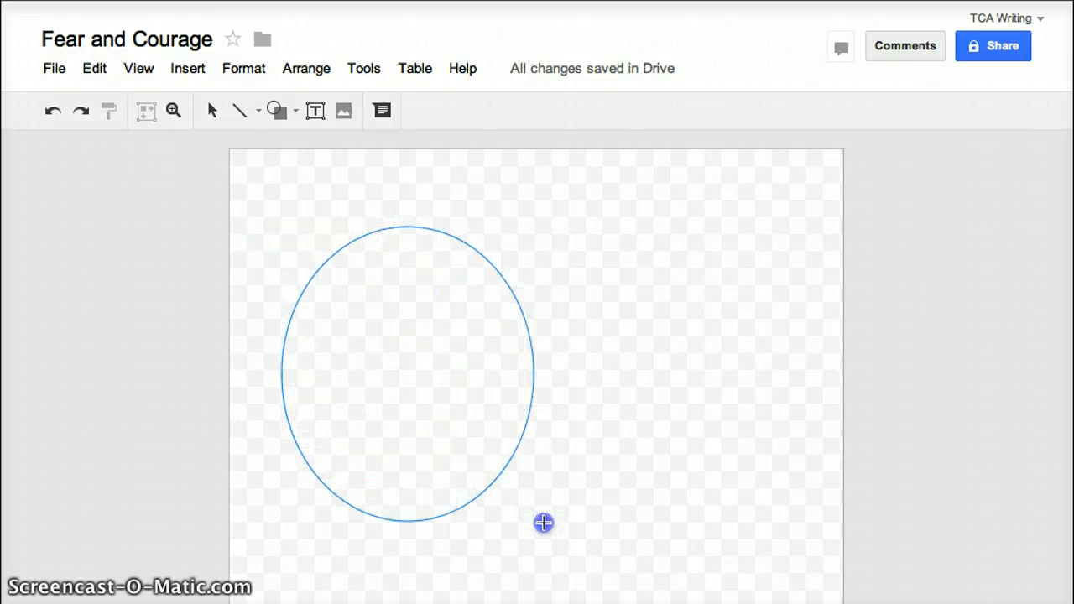
pyautogui.moveTo(544, 523); pyautogui.dragTo(587, 582)
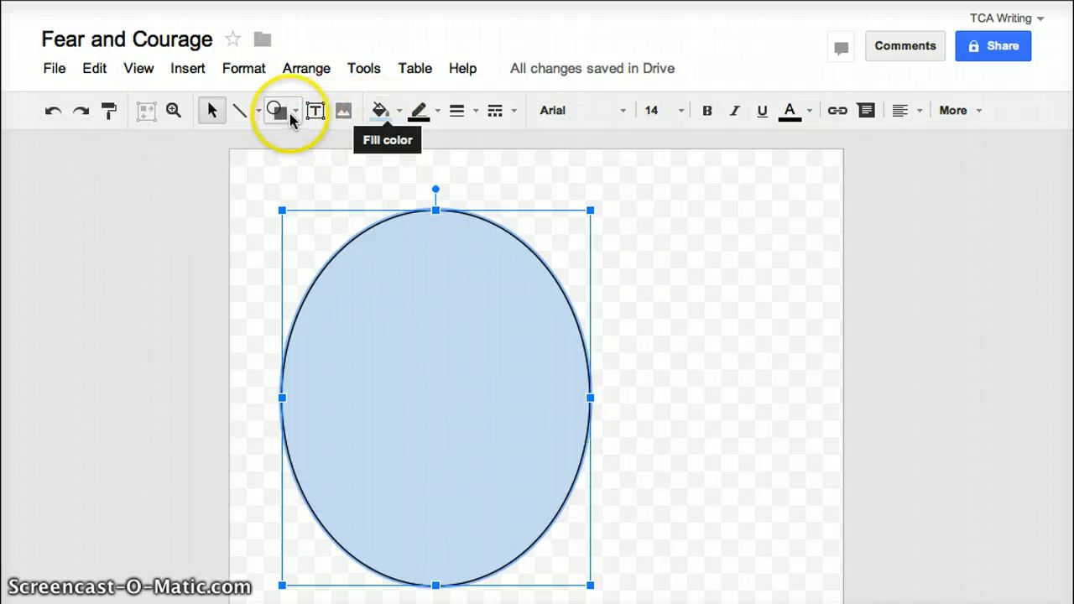
# Add a second overlapping oval on the right and resize the left oval to match its height.
pyautogui.click(278, 111)
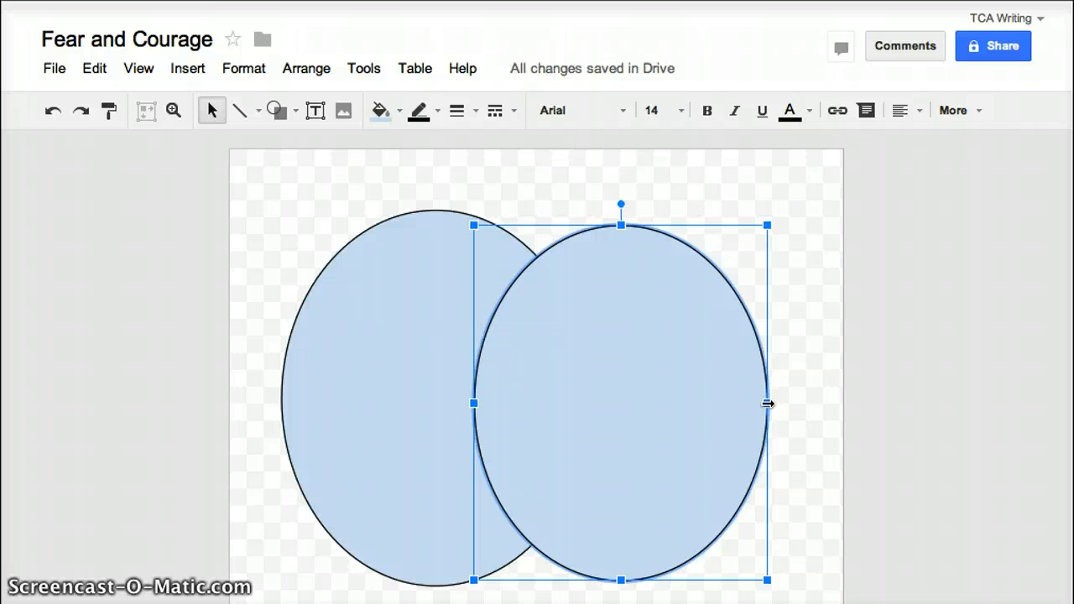
pyautogui.moveTo(633, 409)
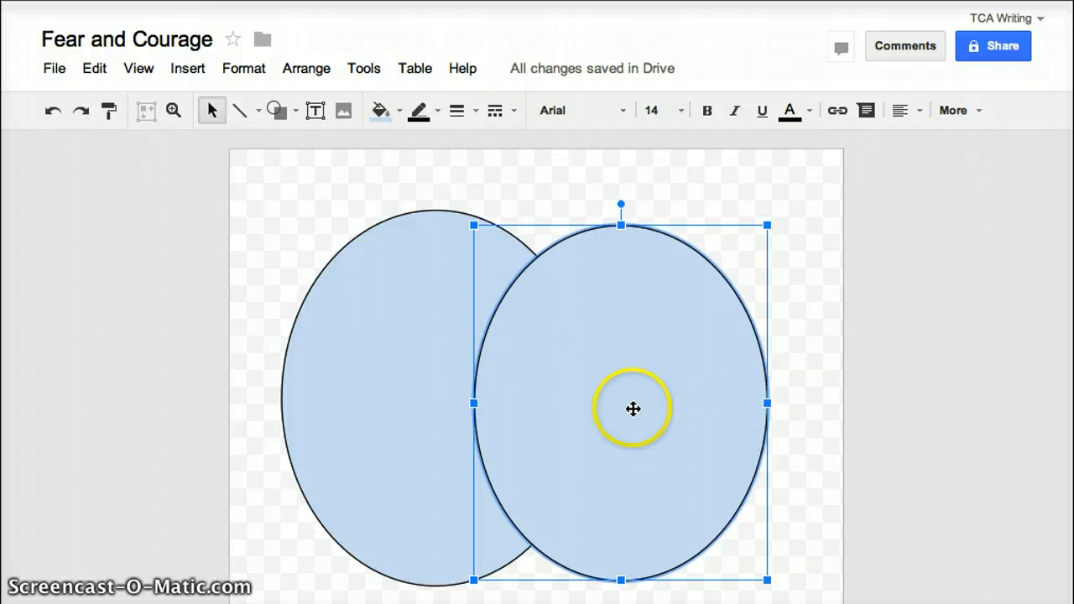
pyautogui.moveTo(413, 235)
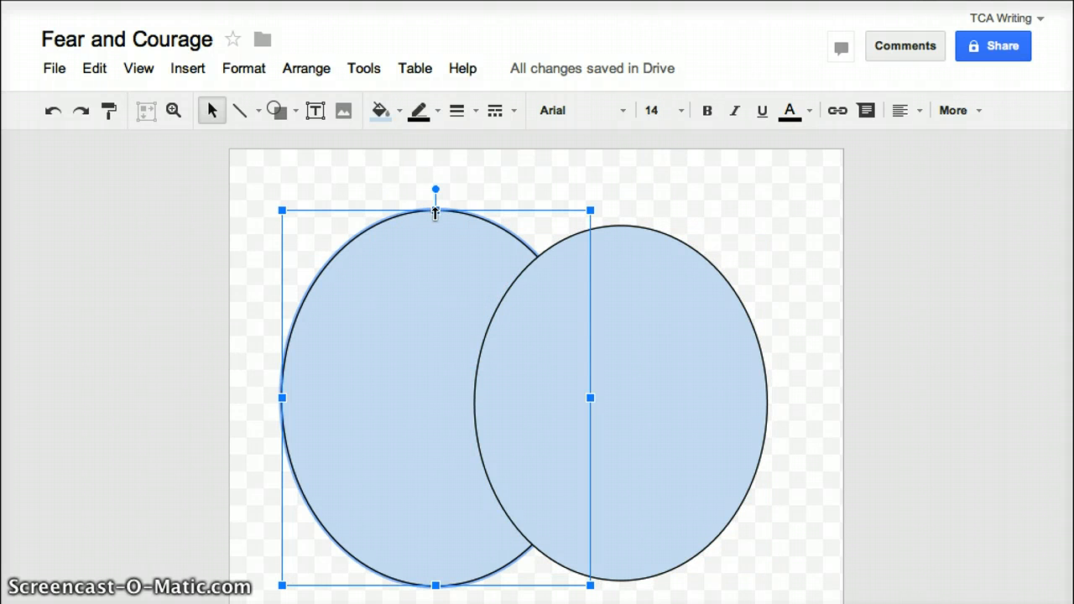
pyautogui.moveTo(435, 210); pyautogui.dragTo(434, 222)
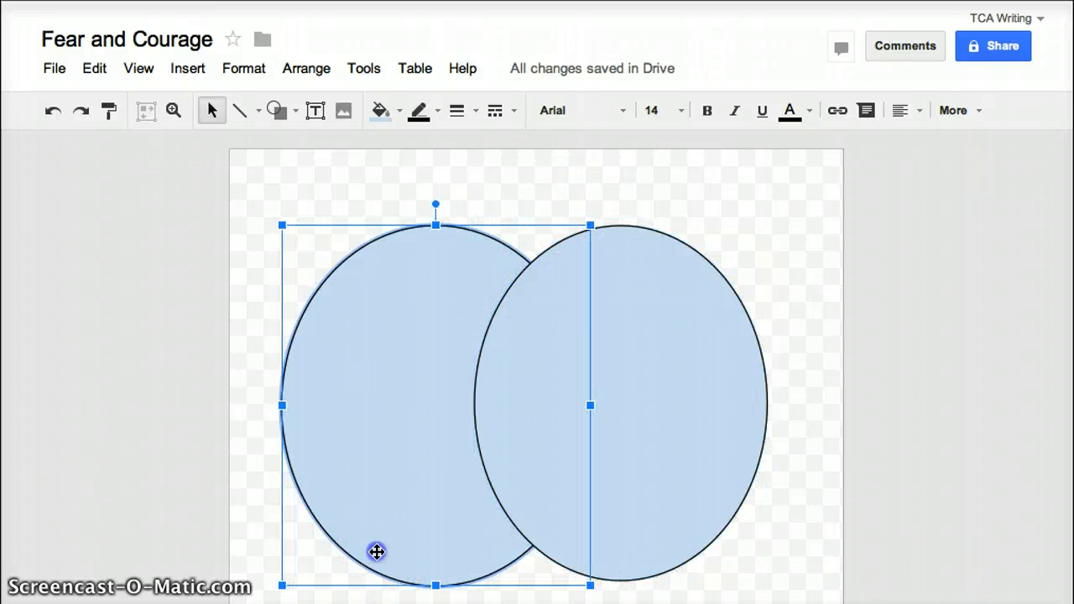
pyautogui.moveTo(376, 552); pyautogui.dragTo(435, 579)
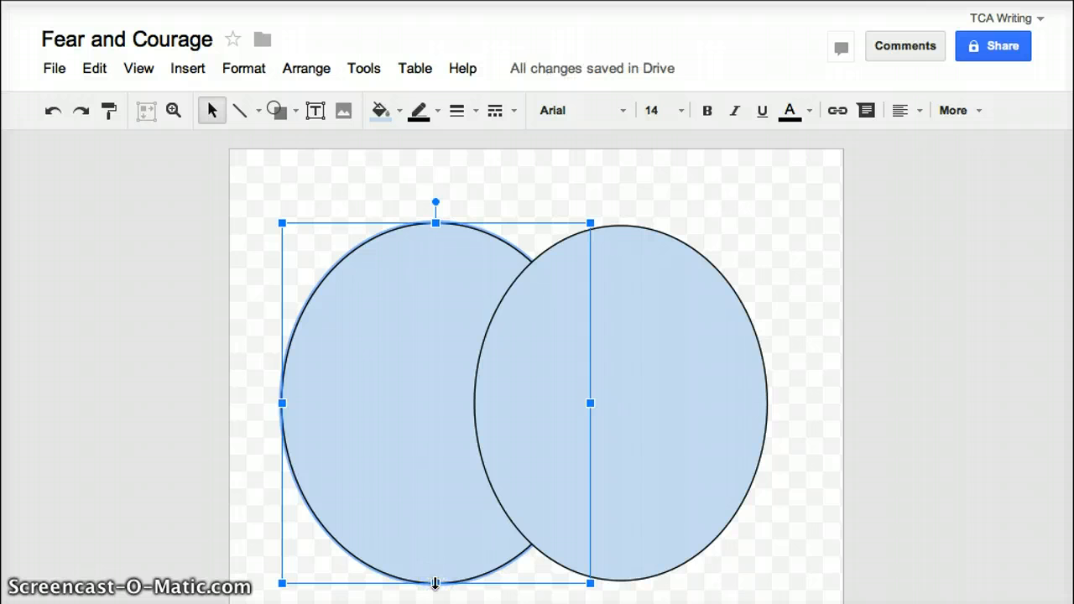
pyautogui.moveTo(434, 582); pyautogui.dragTo(435, 577)
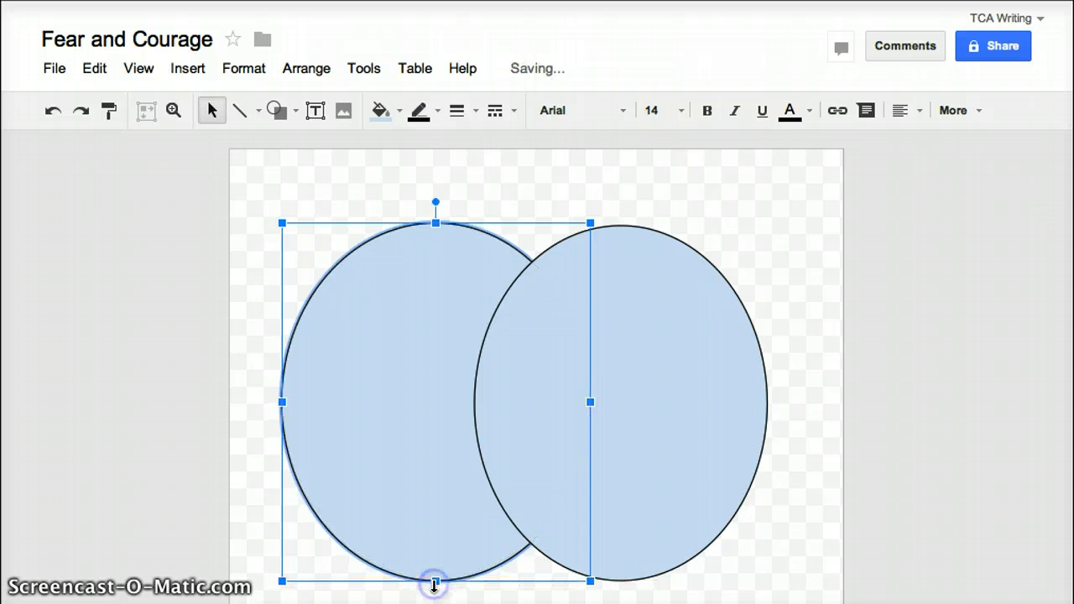
pyautogui.moveTo(705, 415)
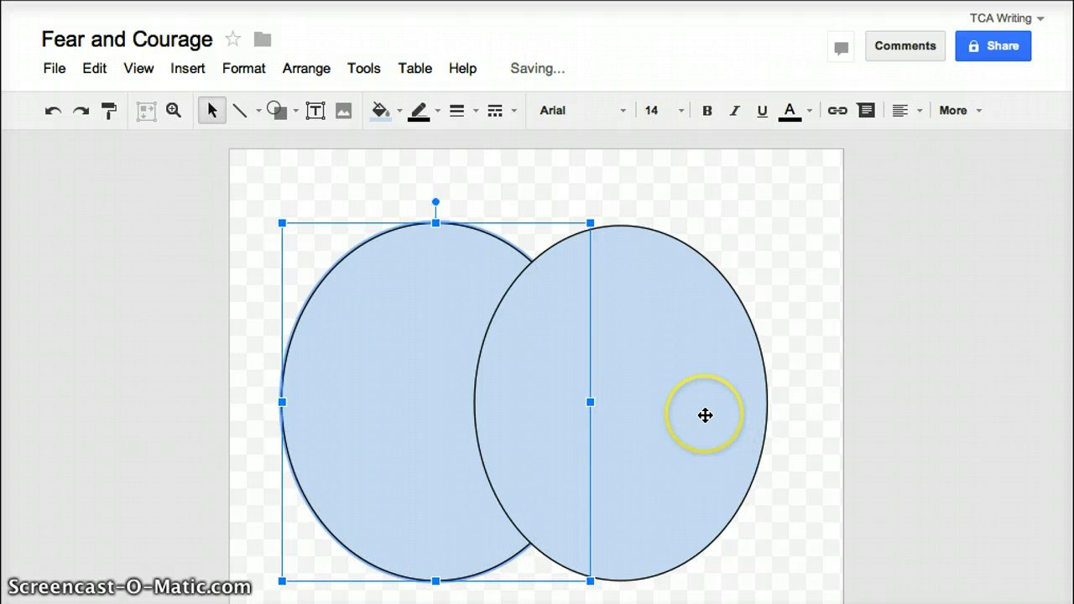
pyautogui.moveTo(441, 314)
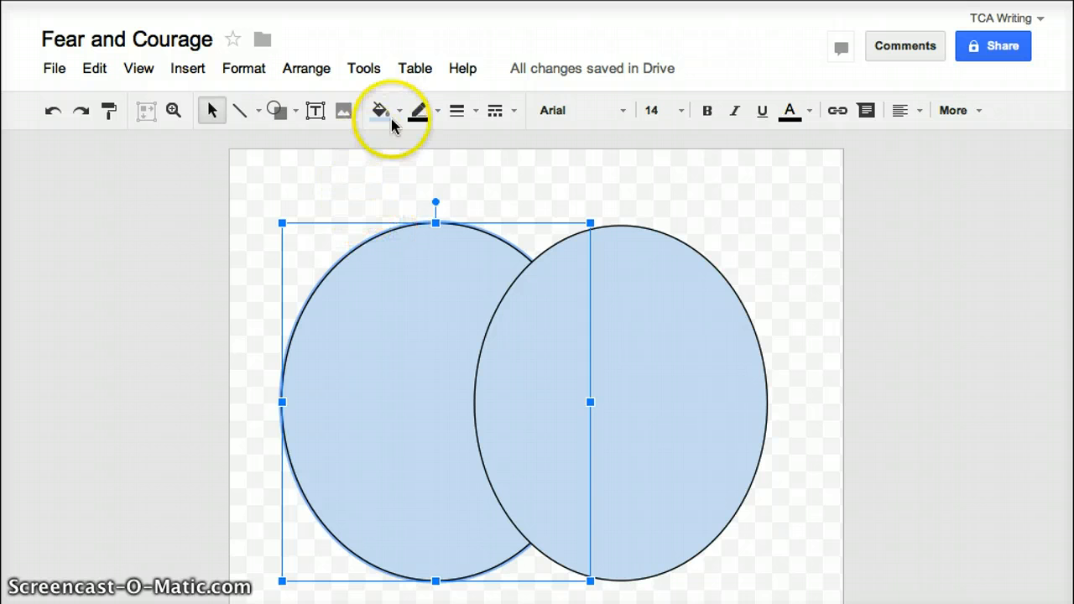
pyautogui.moveTo(379, 111)
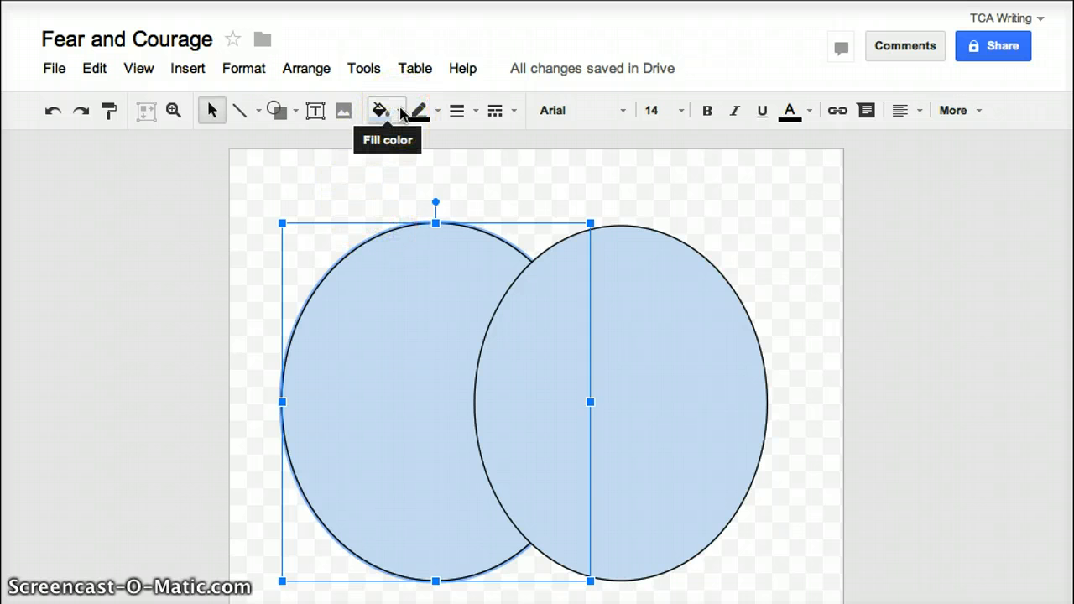
# Fill the left oval with yellow.
pyautogui.click(379, 111)
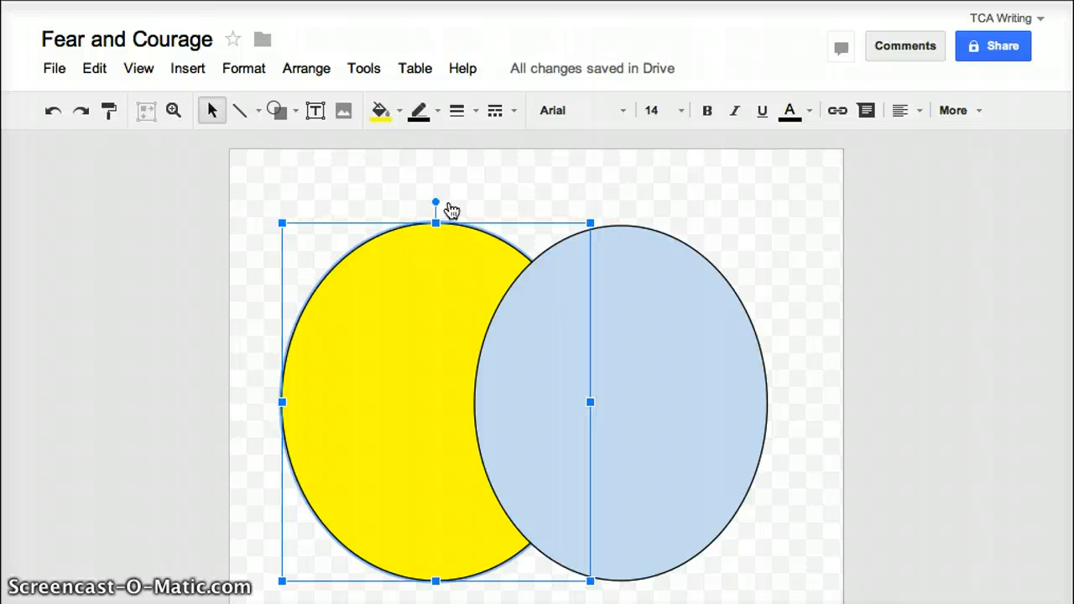
pyautogui.moveTo(329, 289)
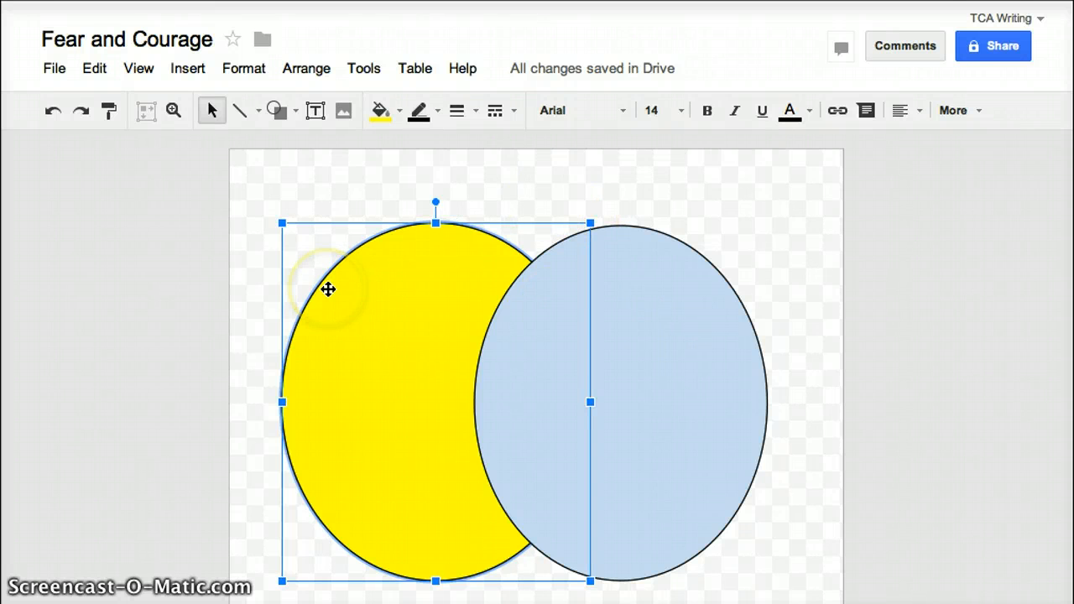
pyautogui.moveTo(298, 182)
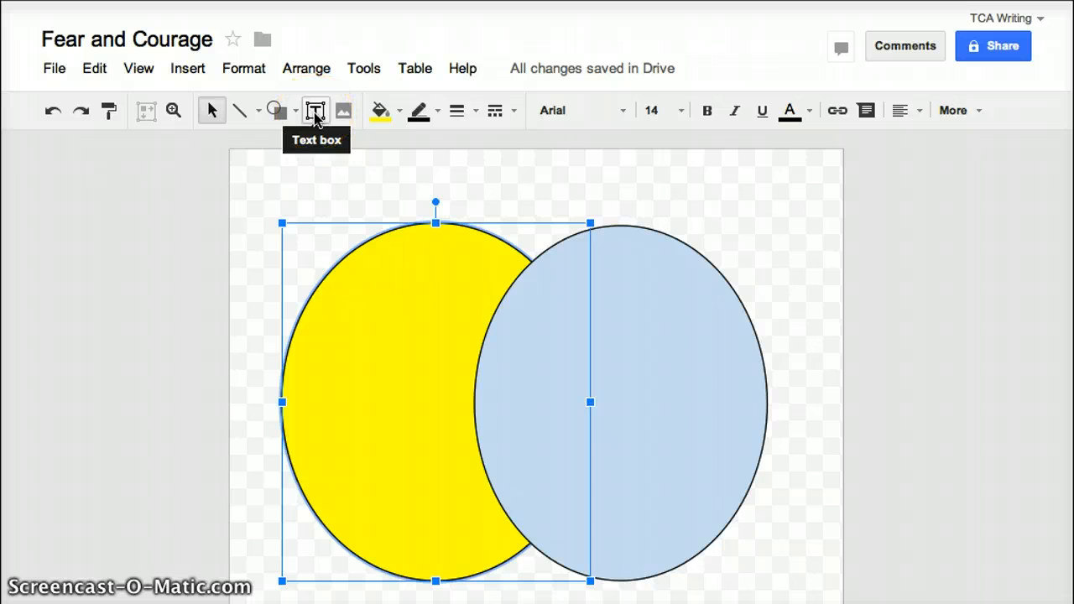
# Add a text box reading 'Fear' near the top of the yellow oval.
pyautogui.click(315, 111)
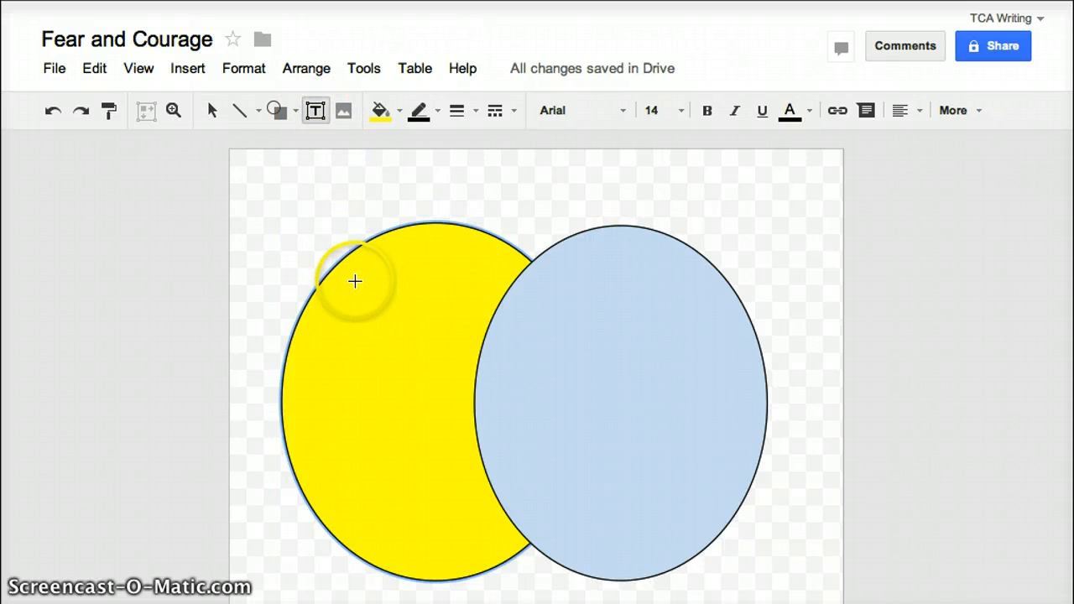
pyautogui.moveTo(356, 282); pyautogui.dragTo(483, 262)
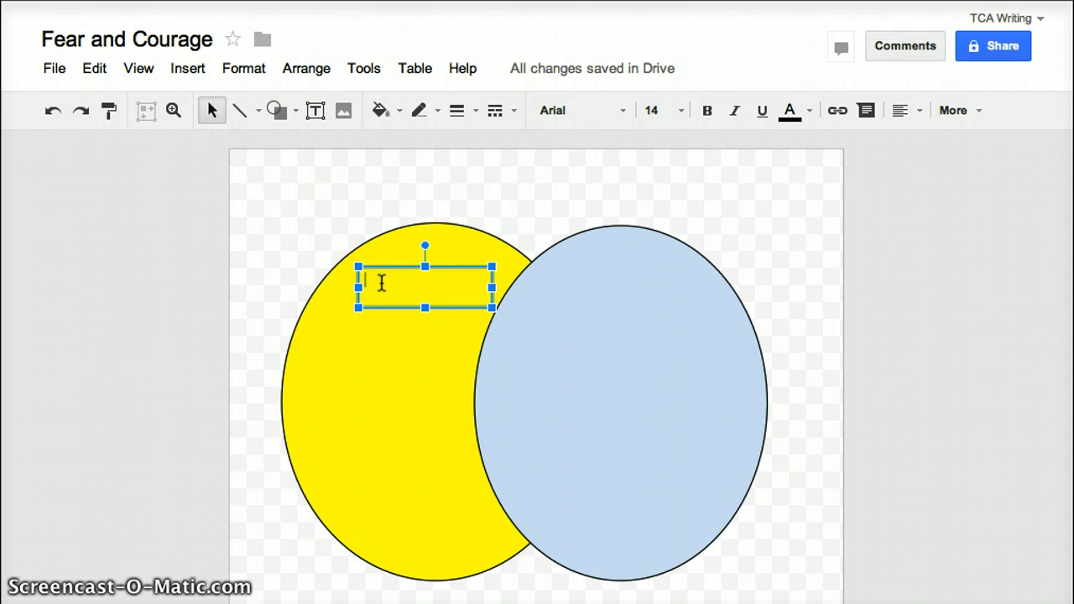
pyautogui.write('Fear')
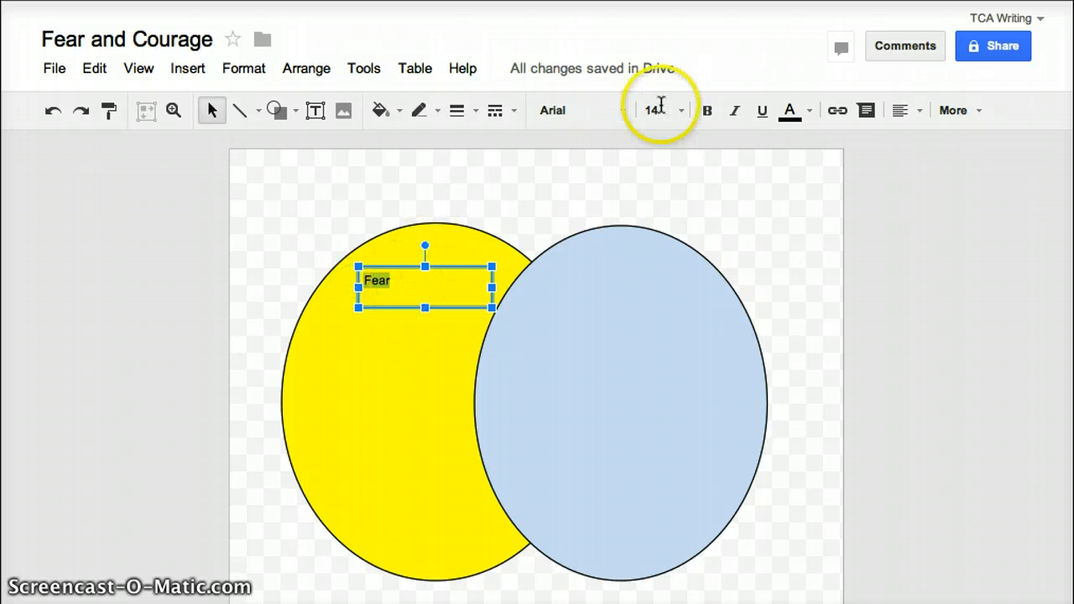
# Make the Fear label size 24, bold and centered in its box.
pyautogui.click(680, 111)
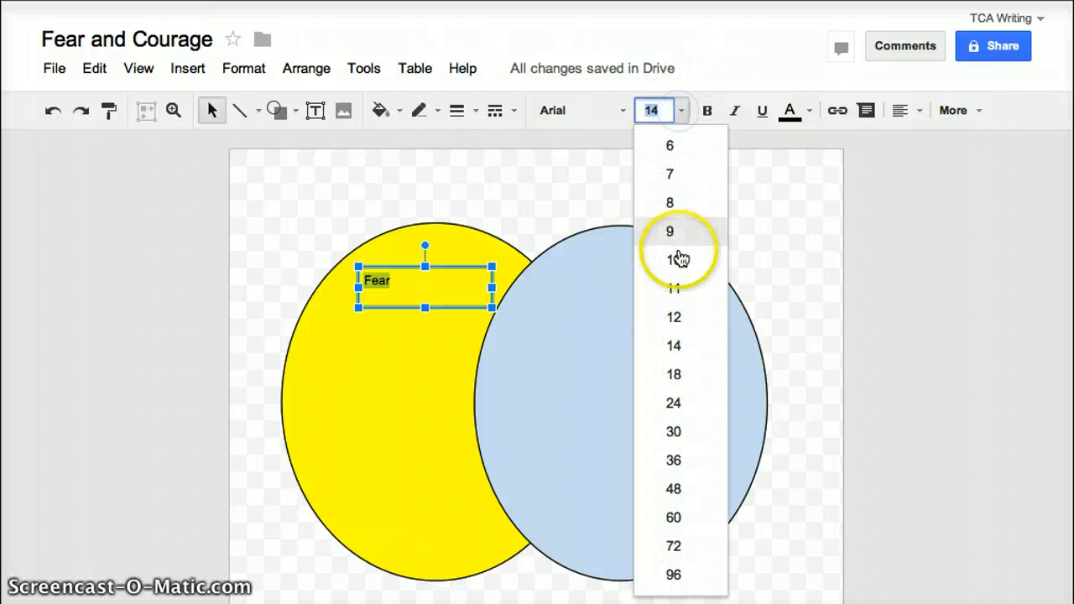
pyautogui.moveTo(675, 375)
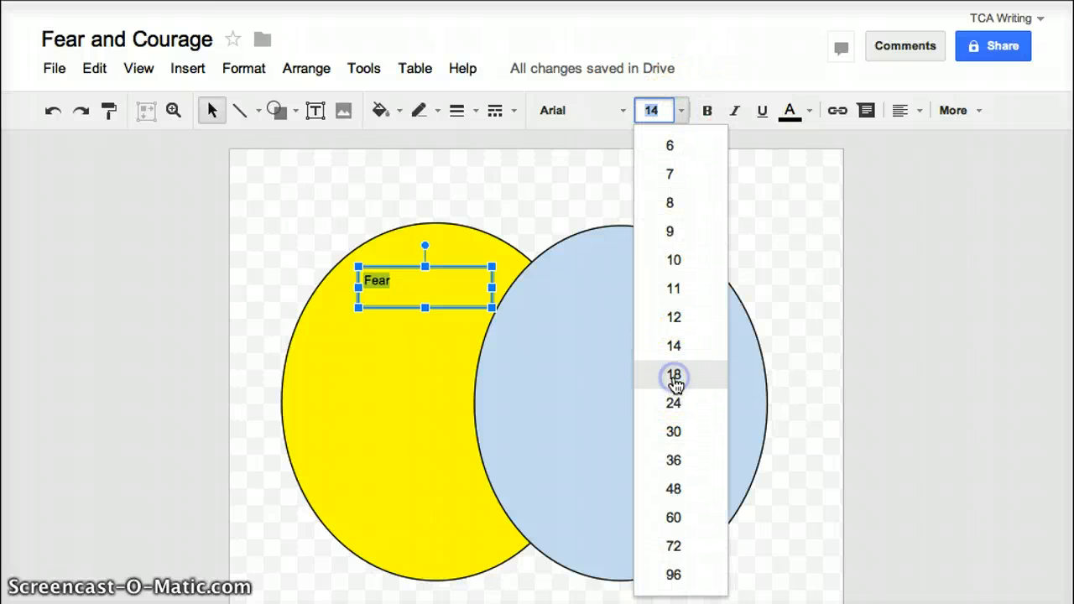
pyautogui.click(675, 374)
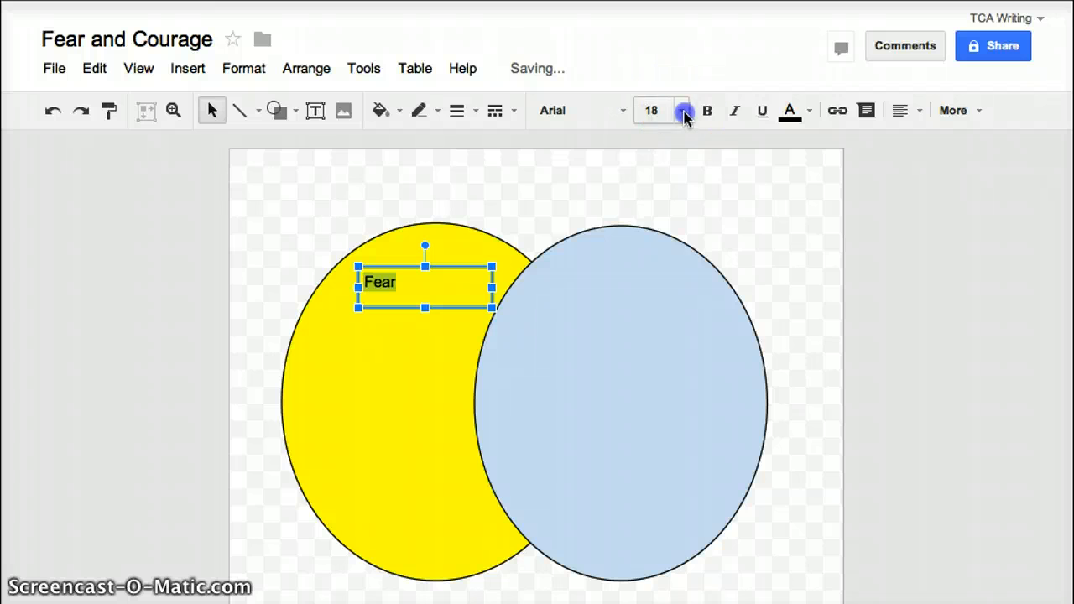
pyautogui.click(685, 111)
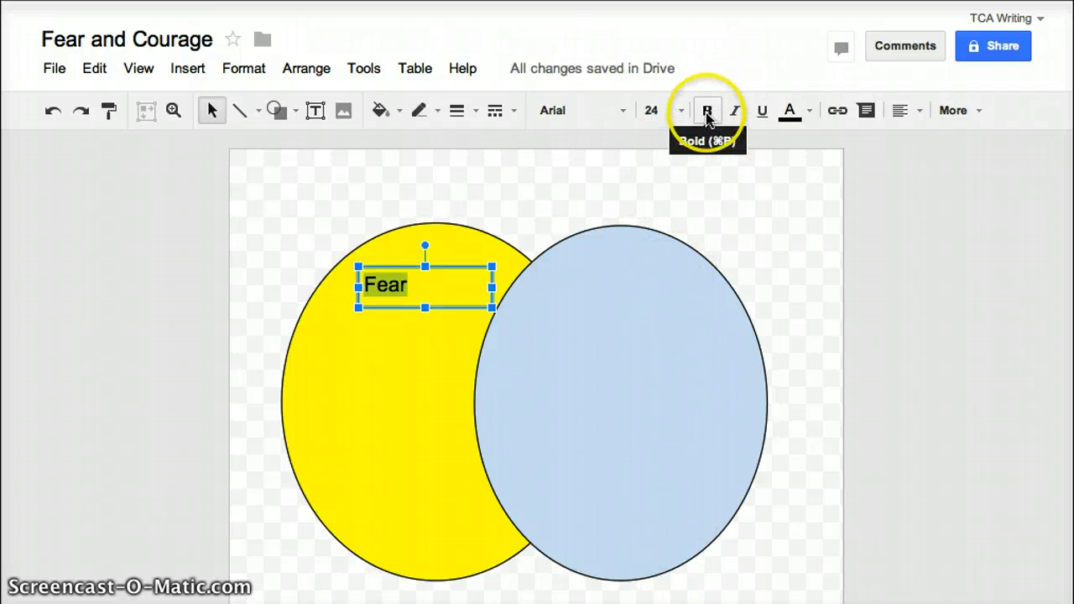
pyautogui.click(708, 111)
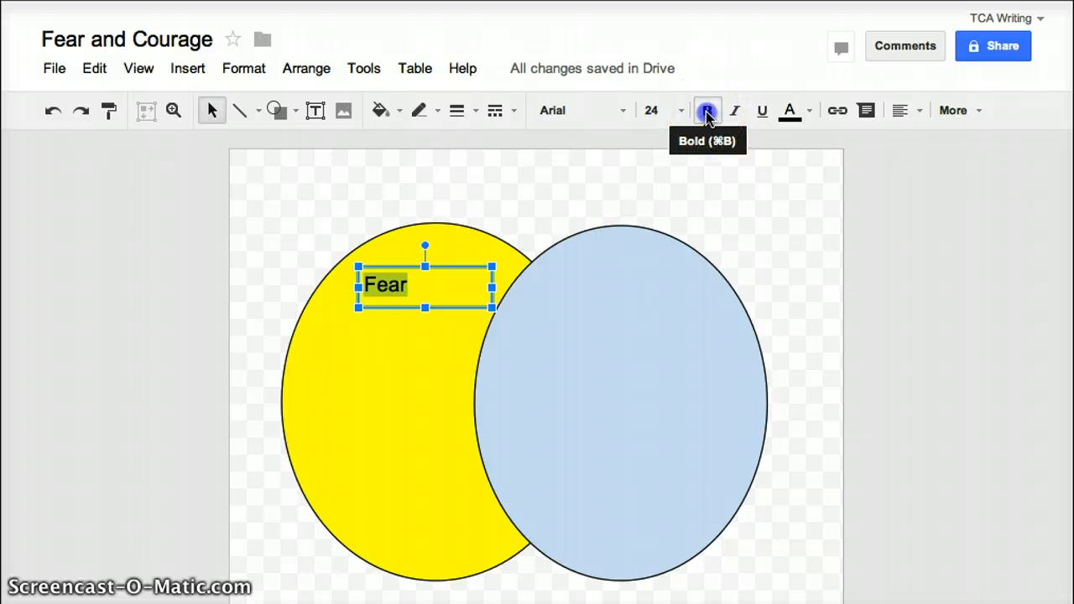
pyautogui.click(708, 110)
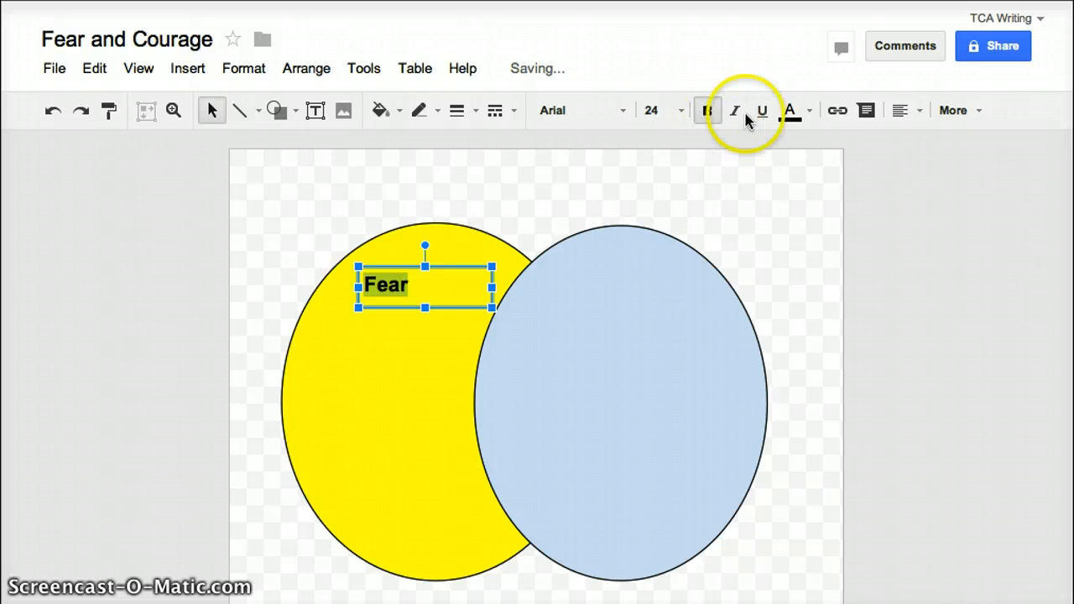
pyautogui.click(900, 111)
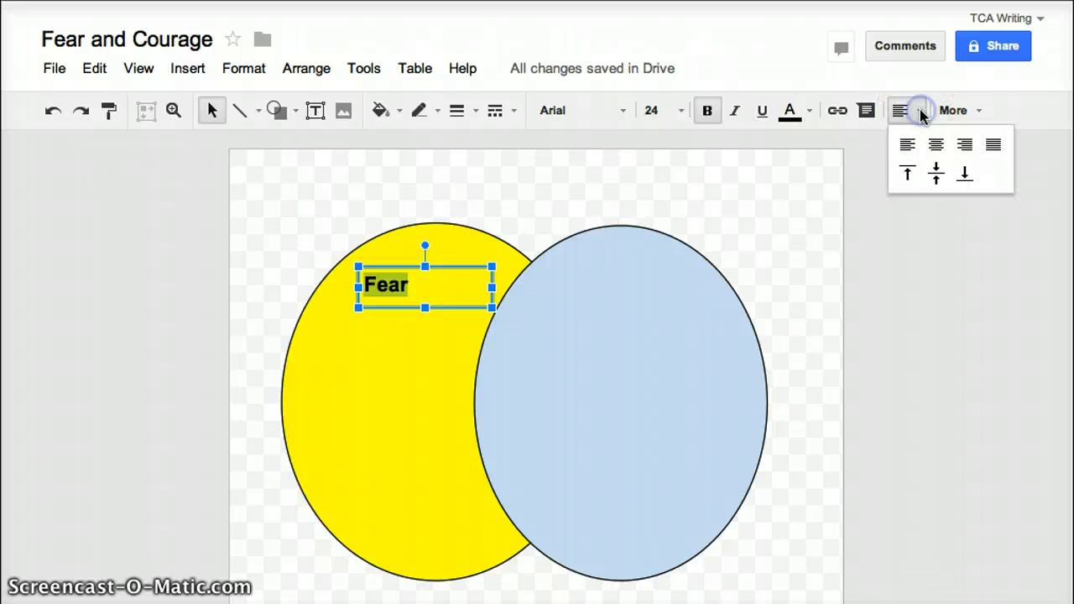
pyautogui.click(936, 144)
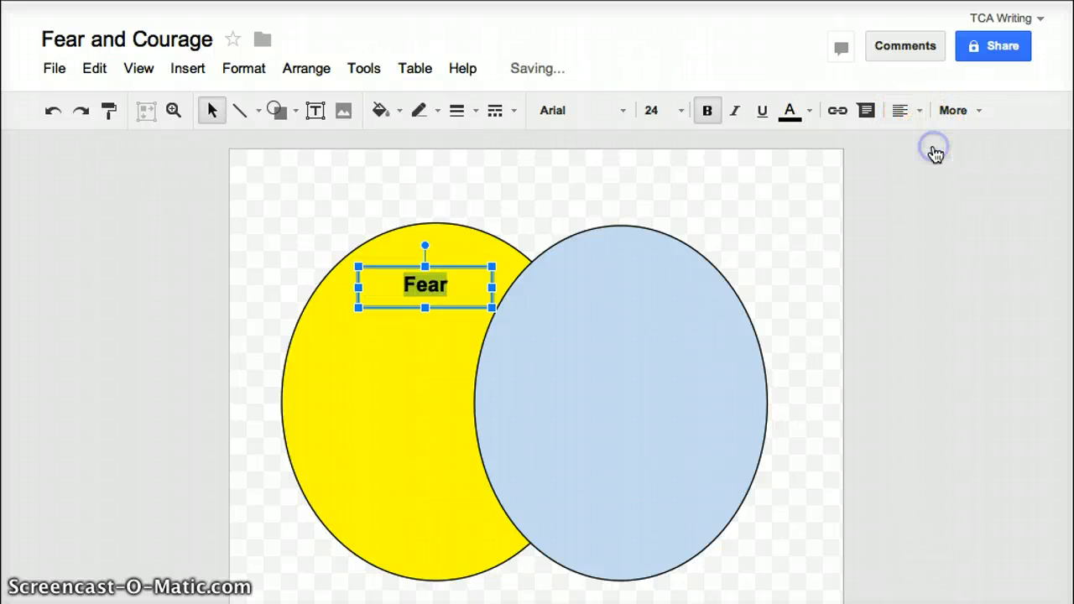
pyautogui.moveTo(677, 279)
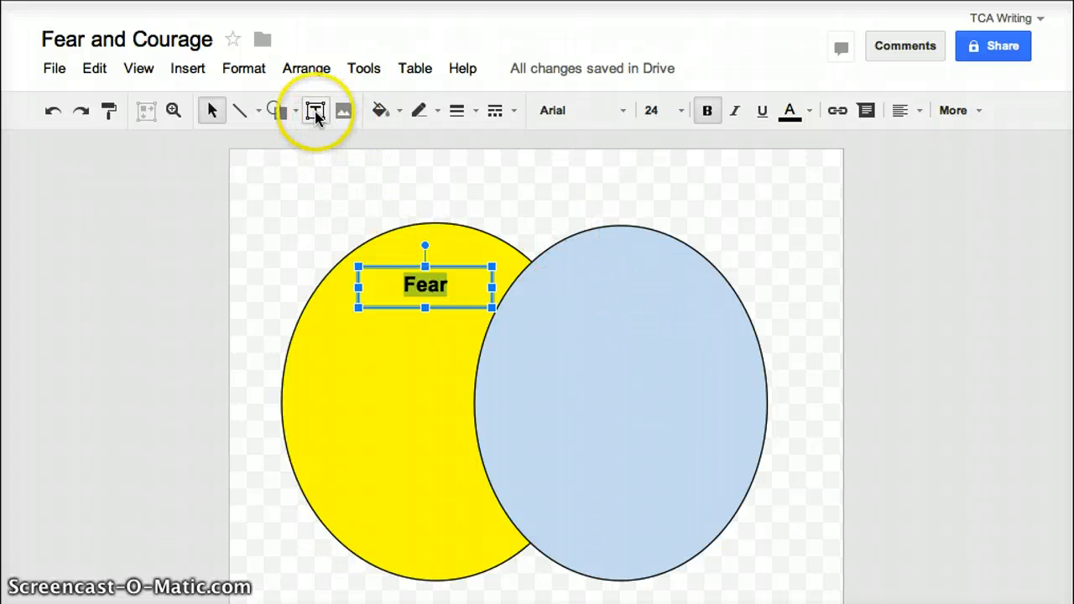
# Add a text box reading 'Courage' near the top of the blue oval.
pyautogui.click(315, 111)
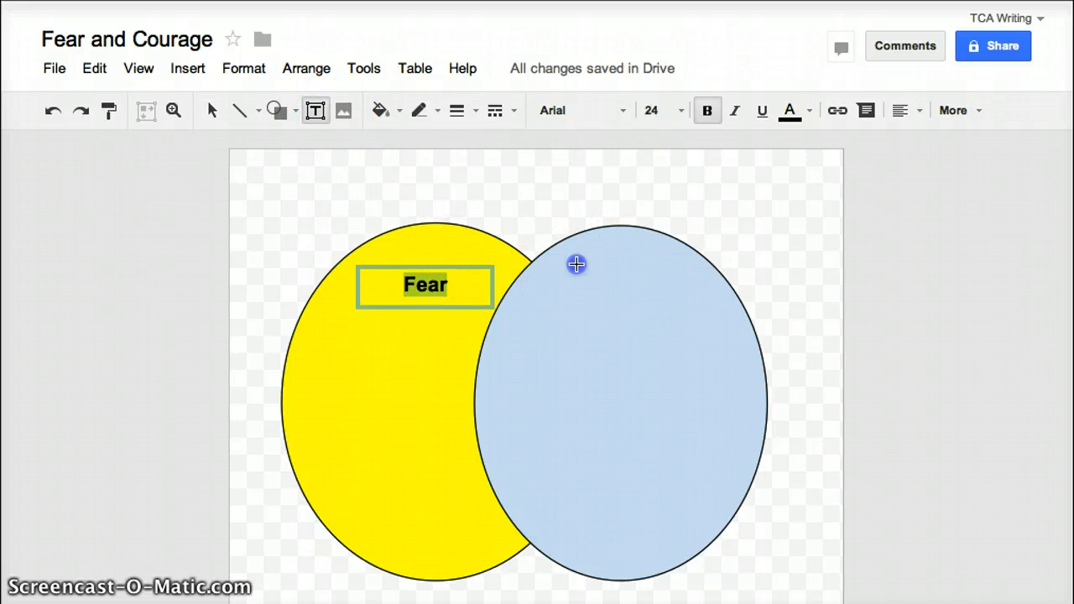
pyautogui.moveTo(577, 265); pyautogui.dragTo(681, 306)
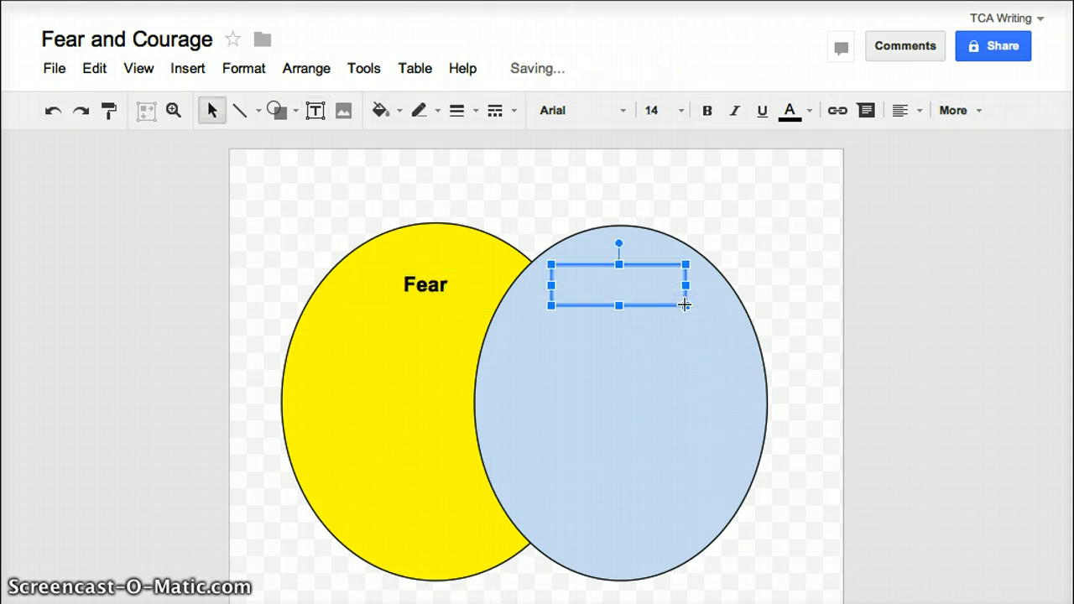
pyautogui.write('Courage')
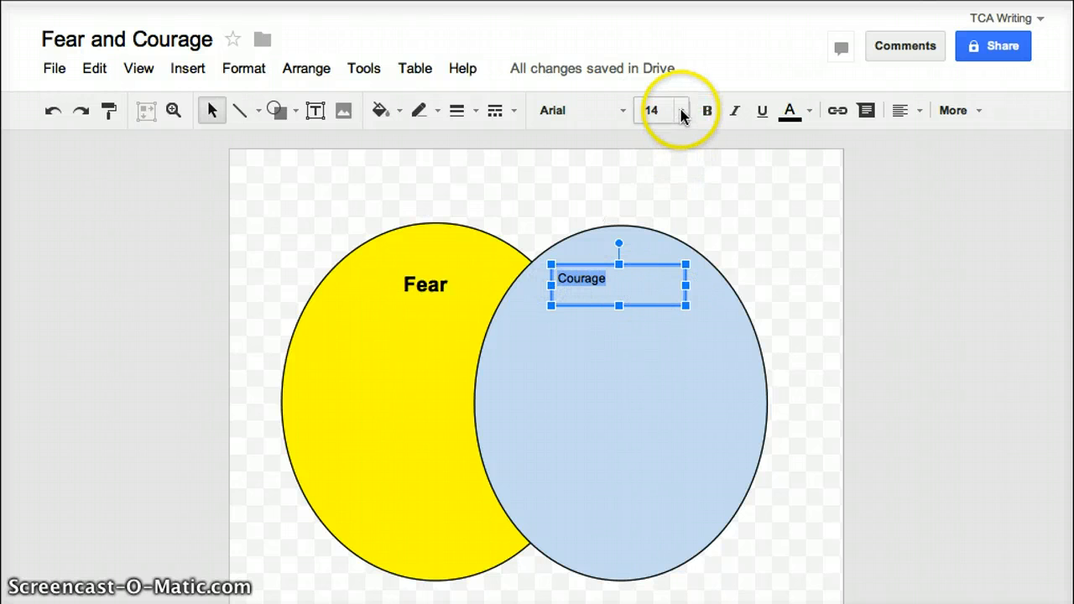
# Make the Courage label size 24, bold and centered.
pyautogui.click(678, 111)
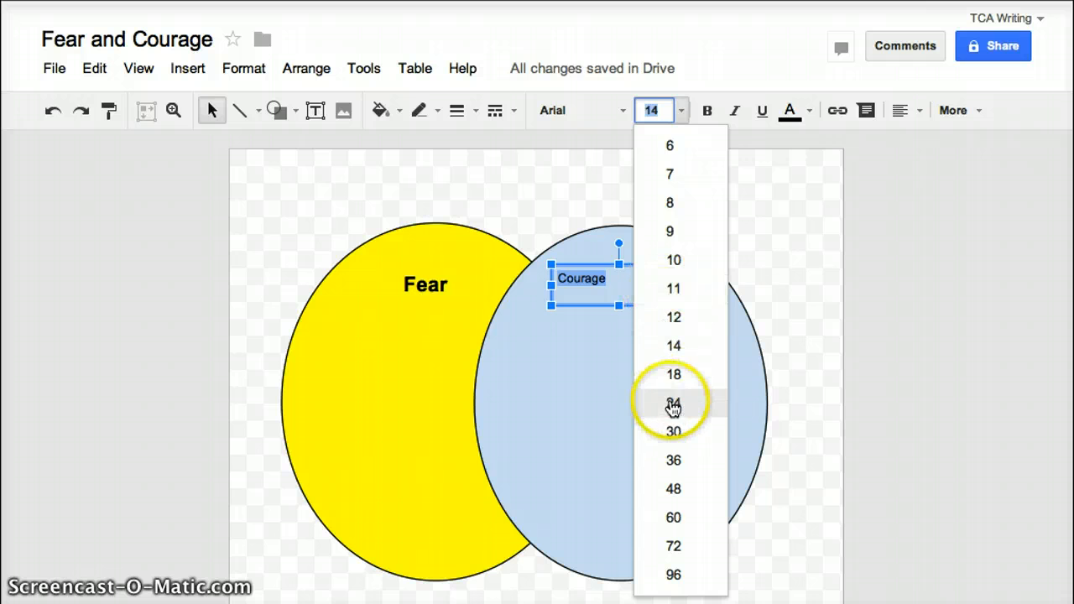
pyautogui.click(674, 403)
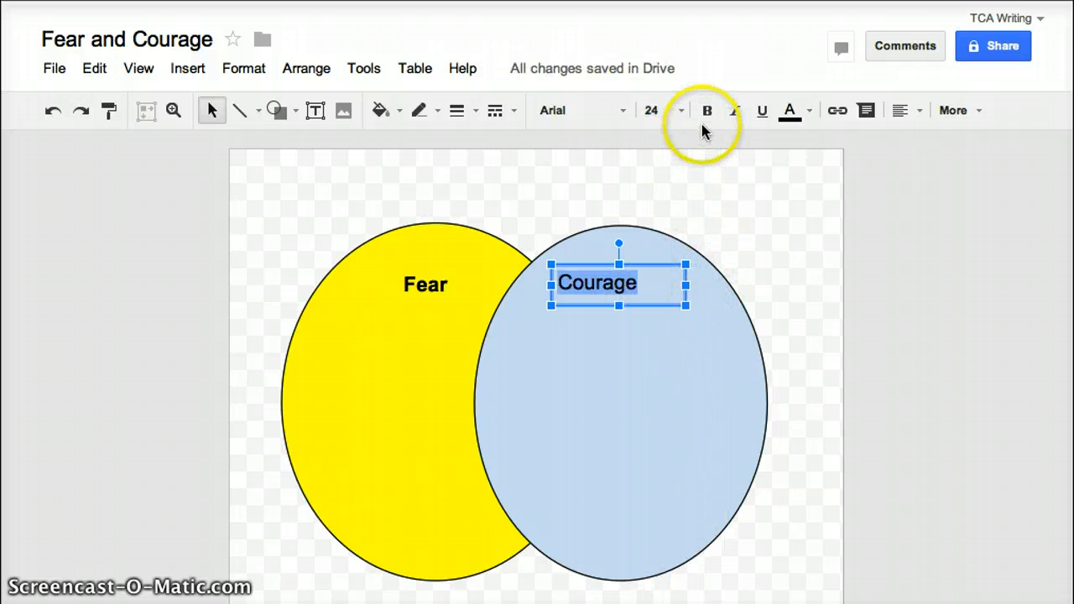
pyautogui.click(708, 110)
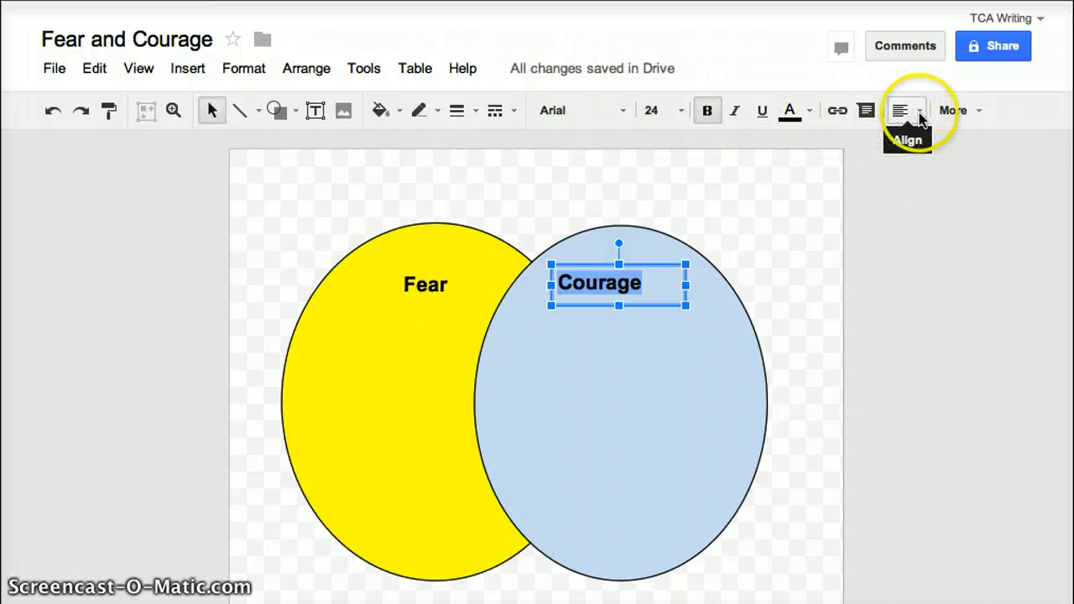
pyautogui.click(899, 111)
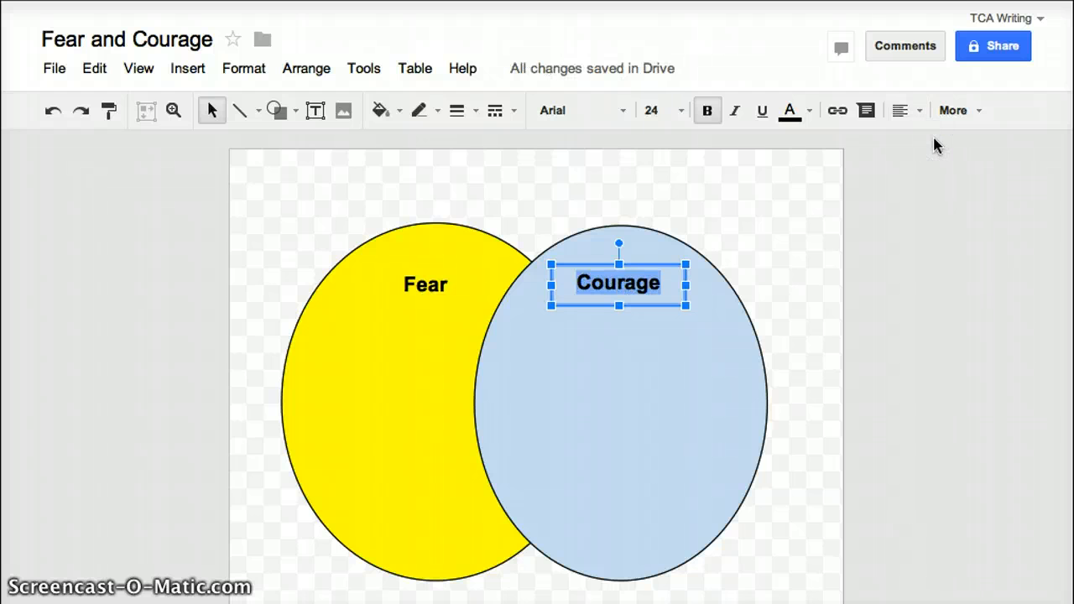
pyautogui.moveTo(896, 320)
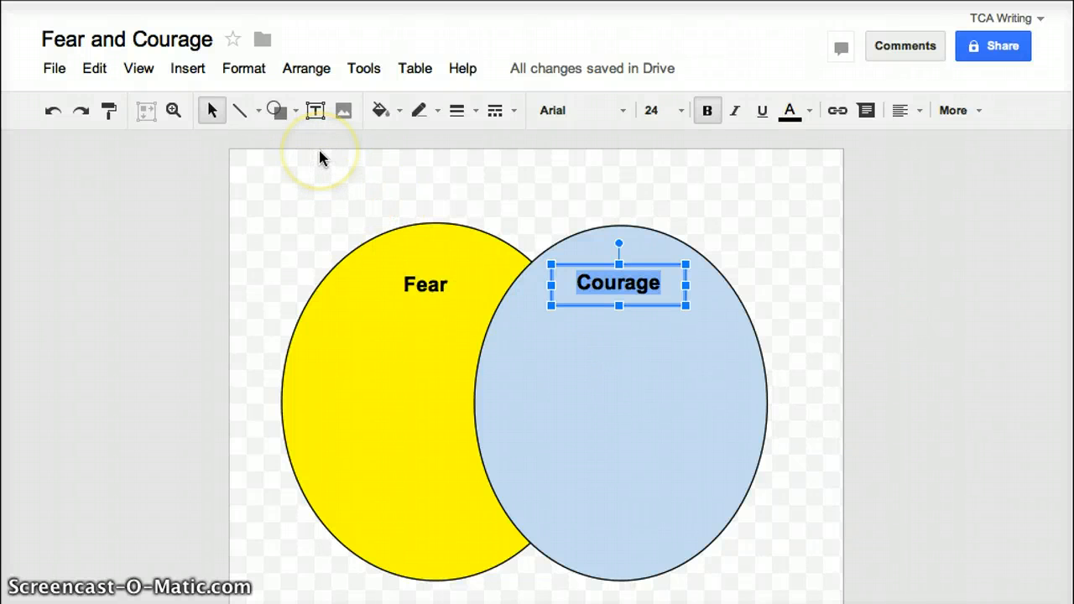
pyautogui.moveTo(316, 111)
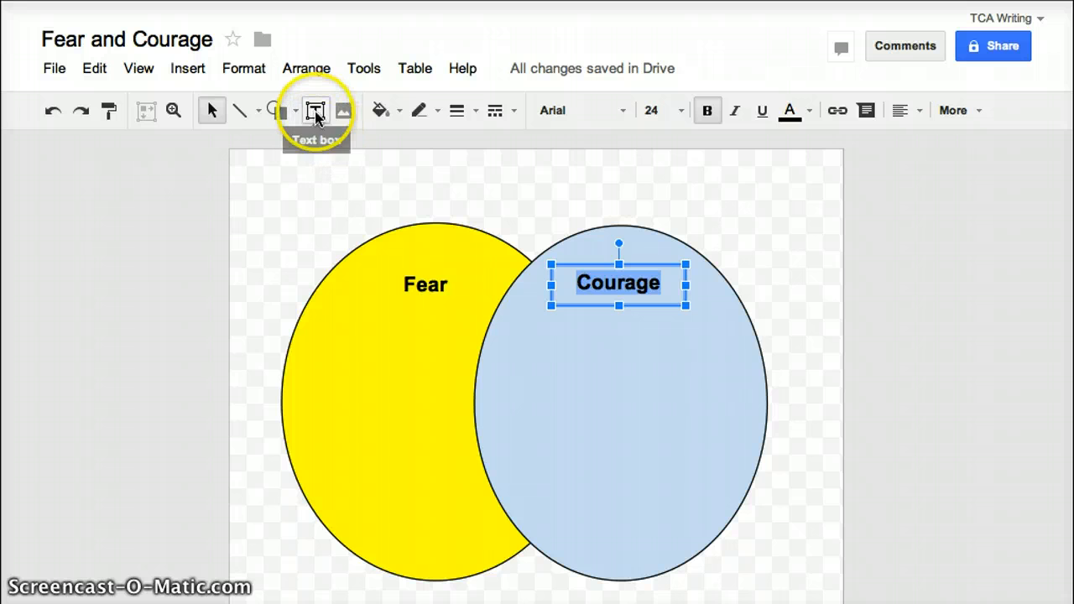
pyautogui.moveTo(329, 327)
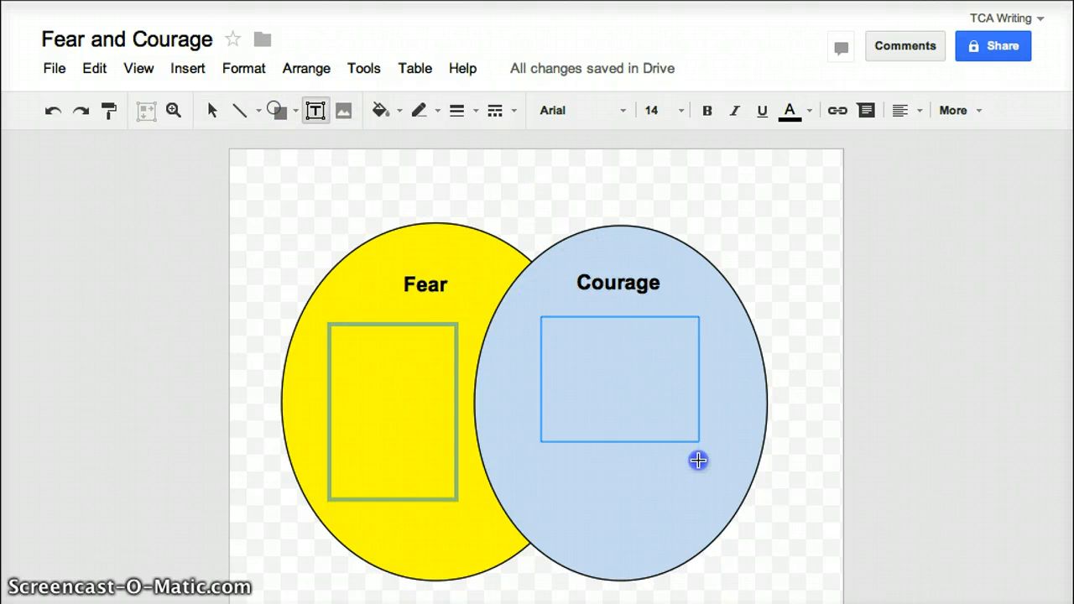
# Draw a text box inside the Courage circle.
pyautogui.moveTo(698, 460); pyautogui.dragTo(704, 500)
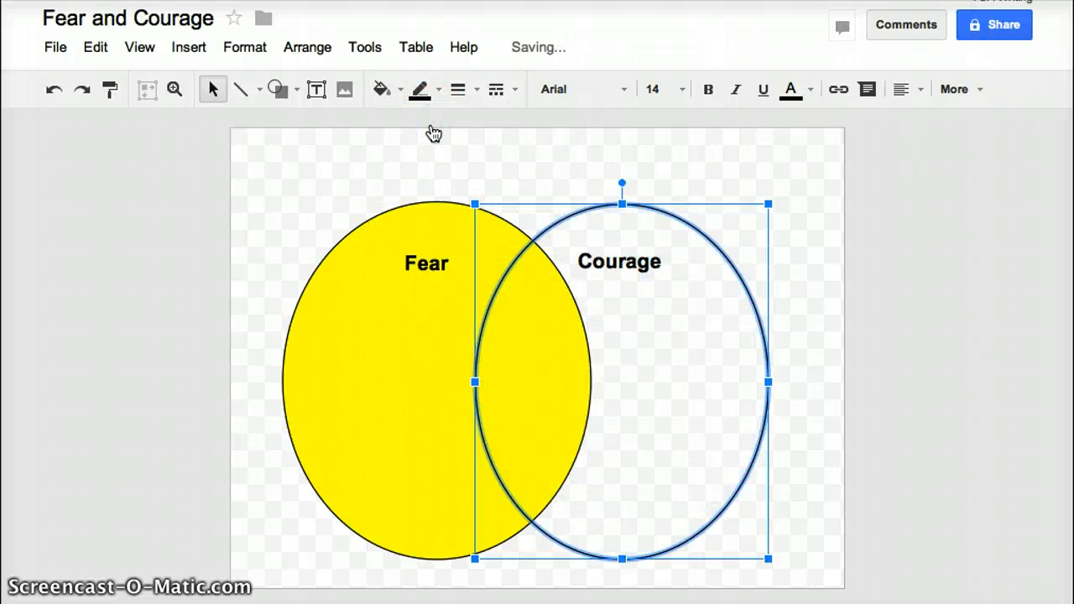
pyautogui.moveTo(383, 89)
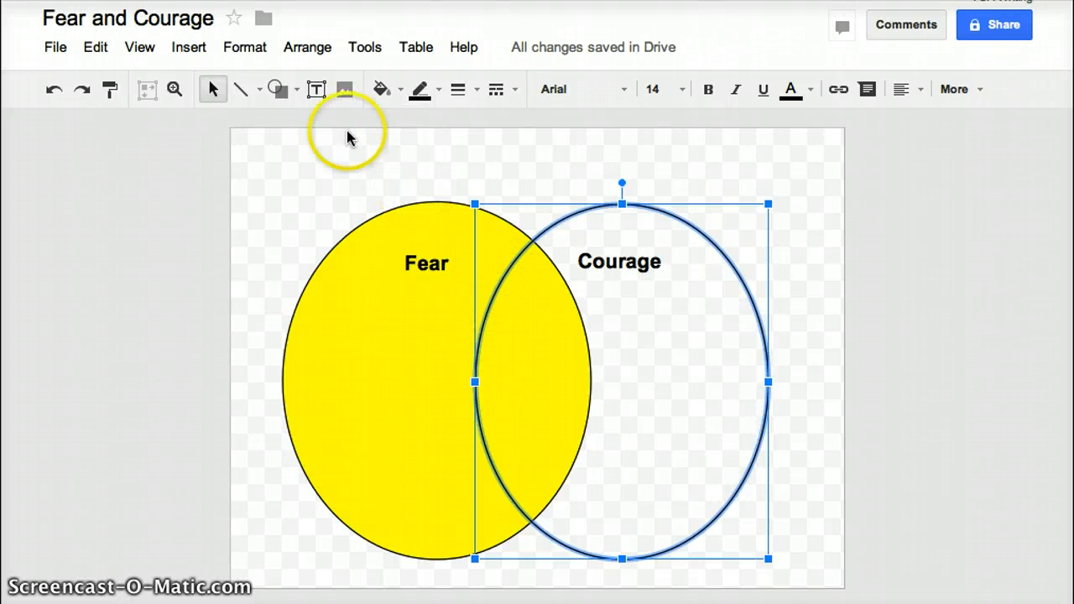
# Add a narrow text box in the overlapping middle area of the two circles.
pyautogui.click(316, 89)
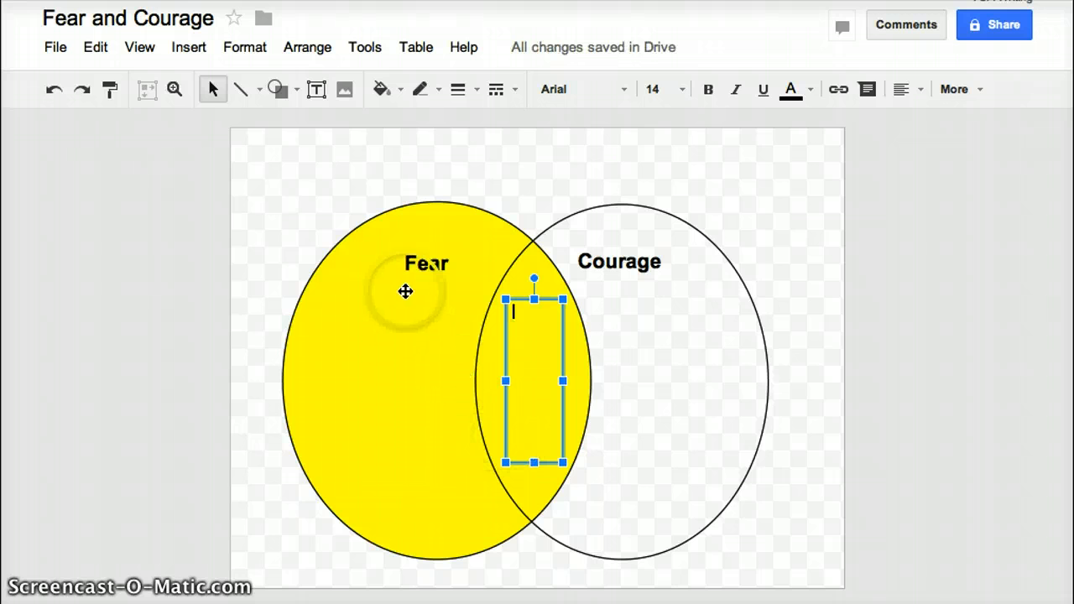
pyautogui.moveTo(618, 396)
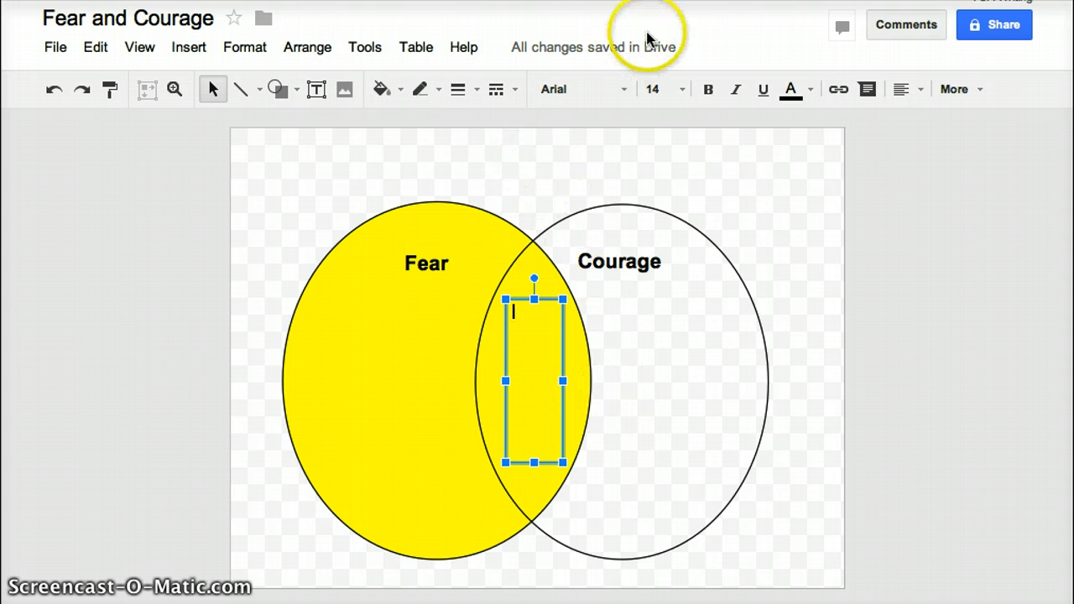
pyautogui.moveTo(279, 159)
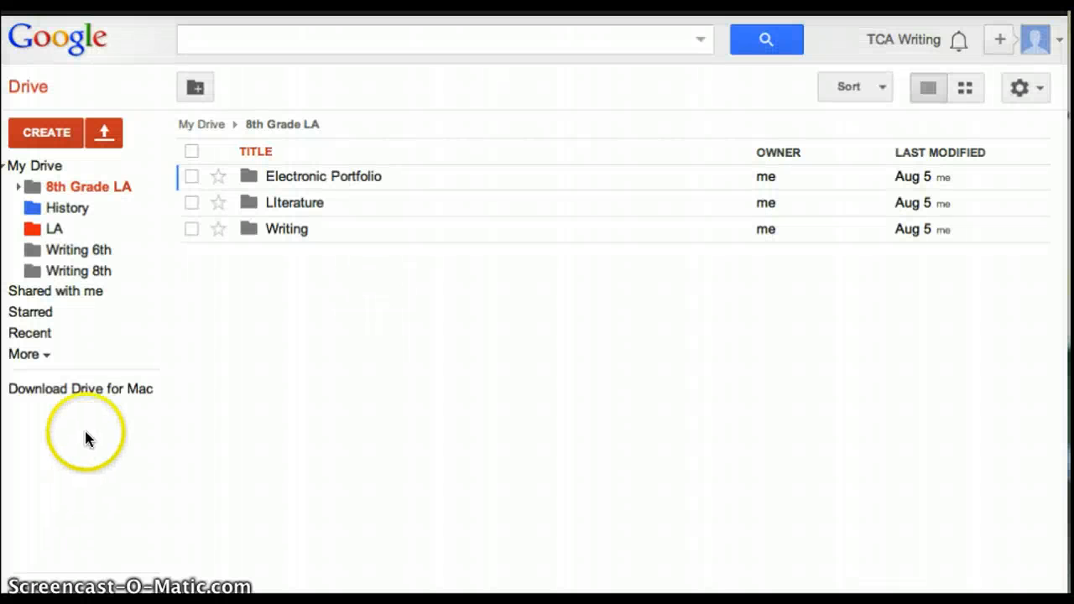
pyautogui.moveTo(91, 187)
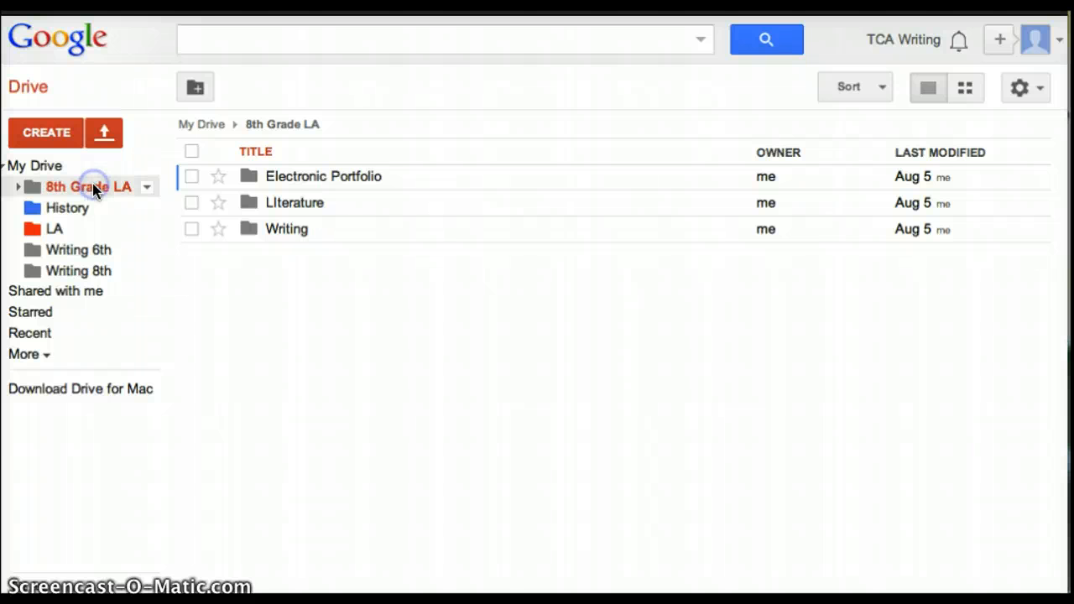
# Browse Drive into 8th Grade LA > Literature, then return to the Fear and Courage drawing.
pyautogui.click(17, 186)
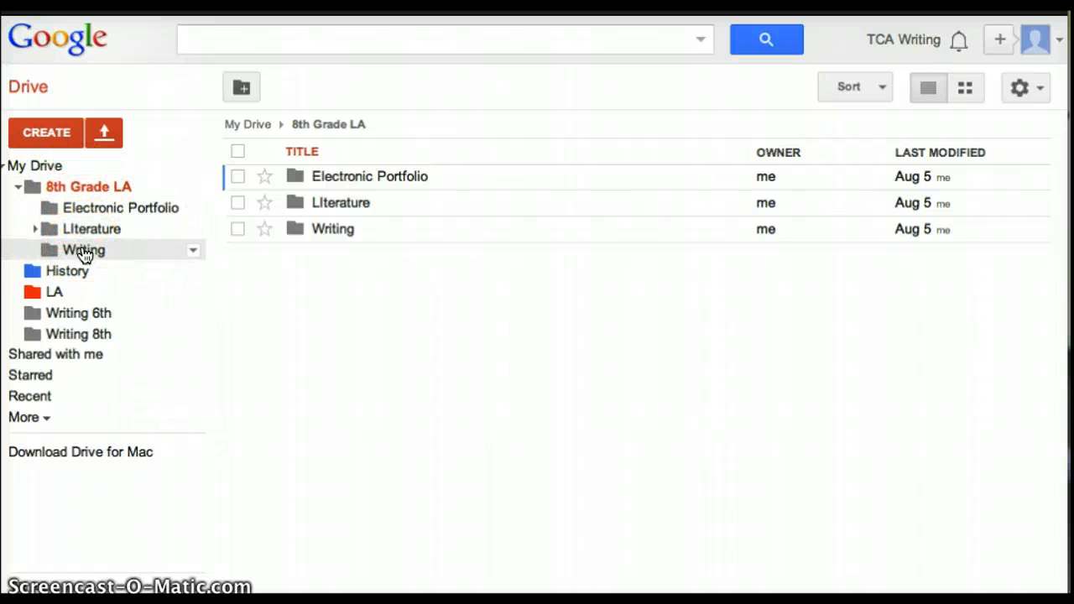
pyautogui.click(94, 228)
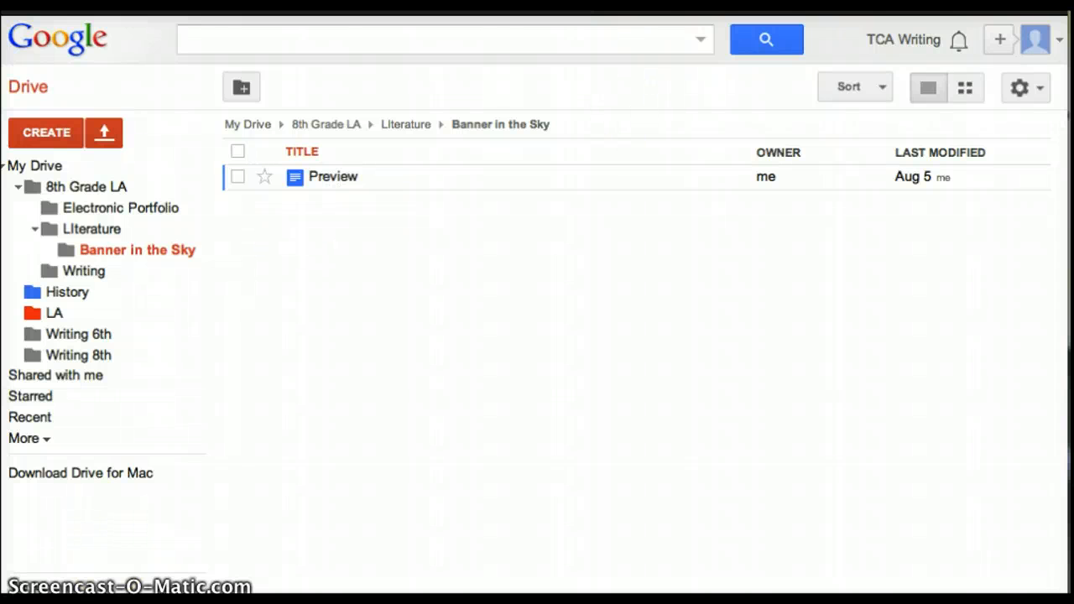
pyautogui.click(332, 176)
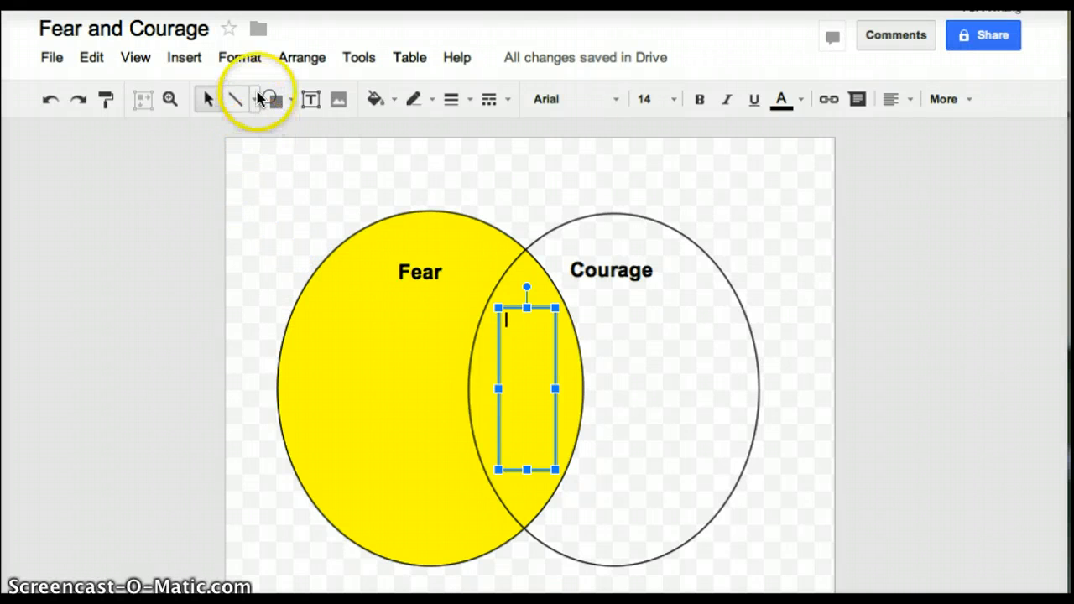
pyautogui.moveTo(259, 27)
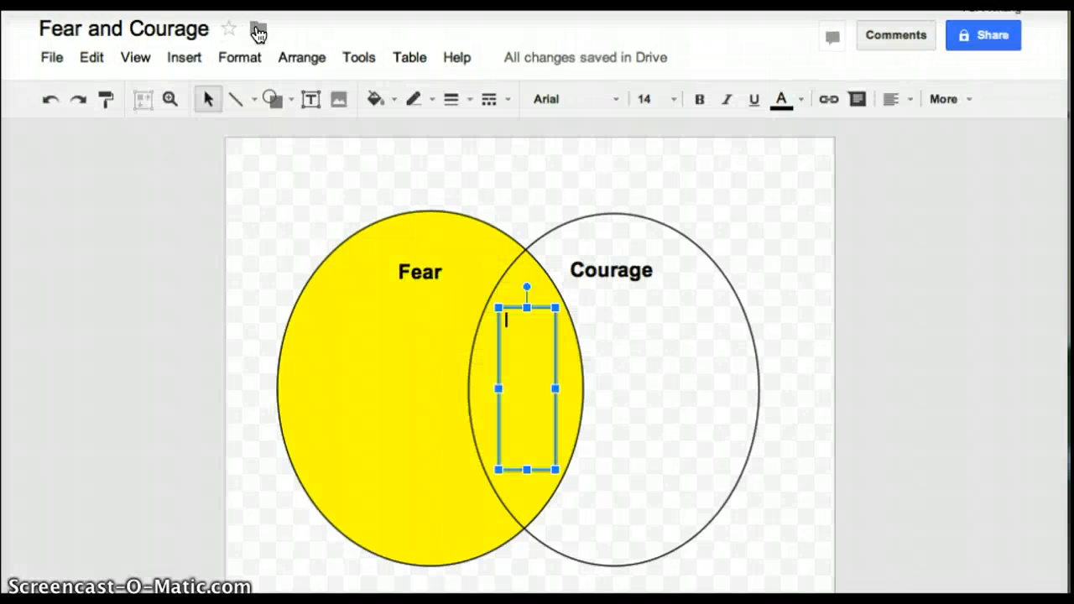
# Move the Fear and Courage drawing into 8th Grade LA > Literature > Banner in the Sky.
pyautogui.click(258, 27)
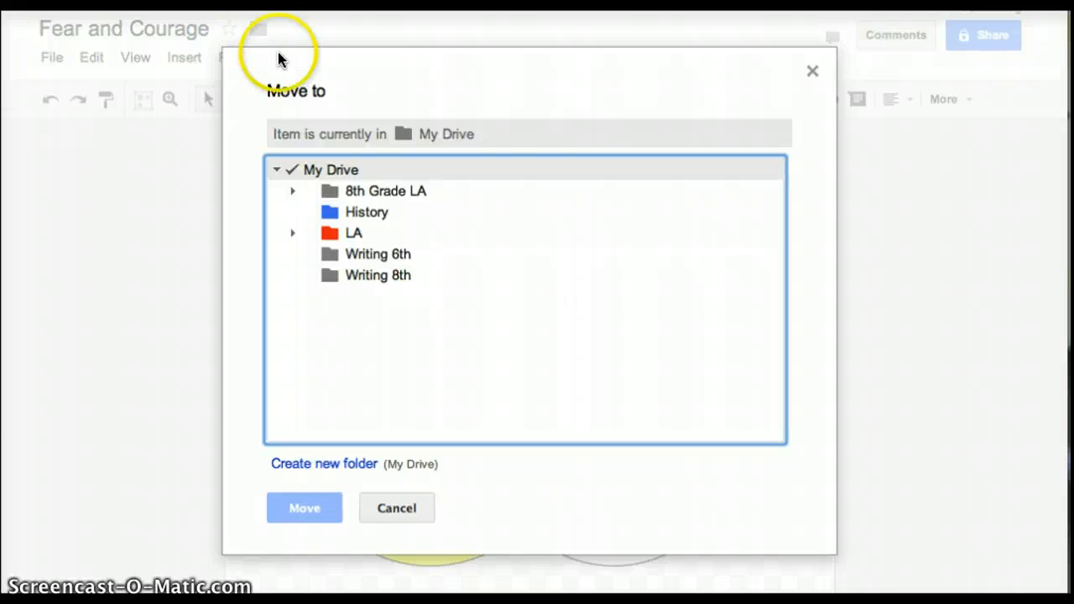
pyautogui.moveTo(369, 193)
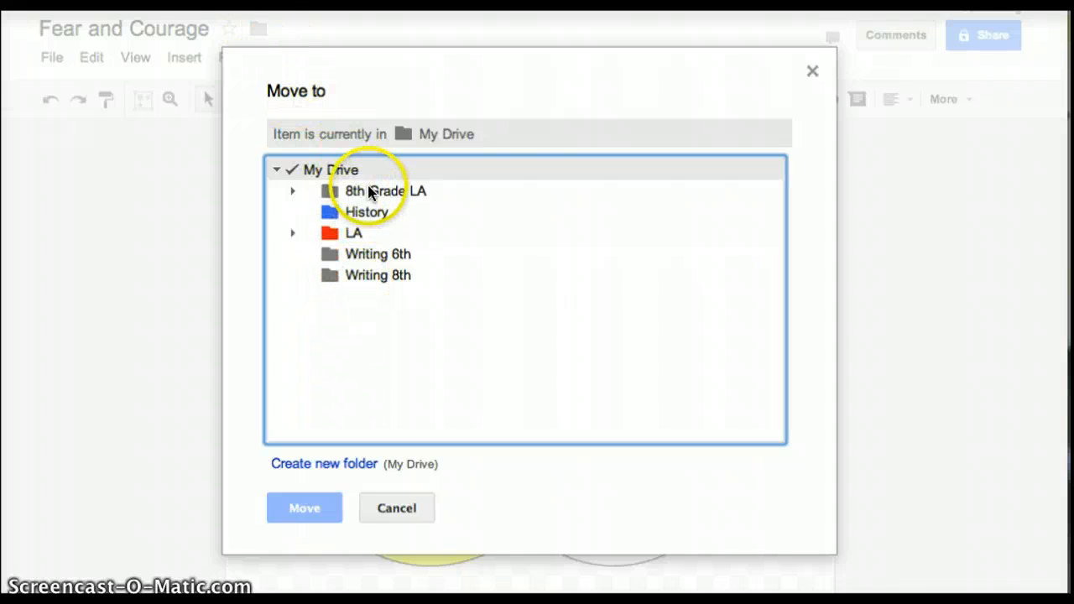
pyautogui.click(384, 192)
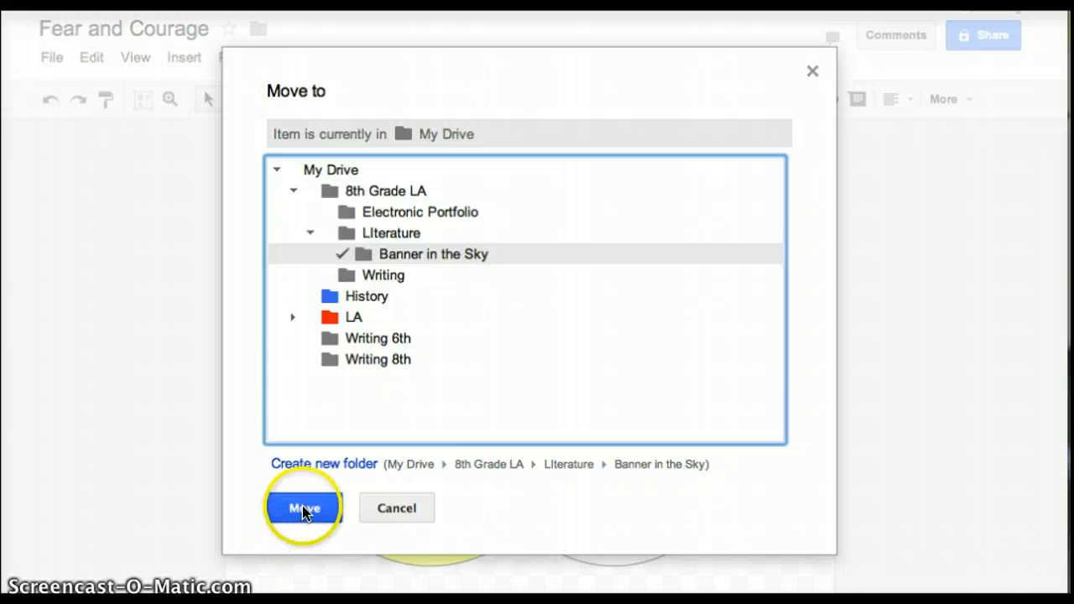
pyautogui.click(304, 506)
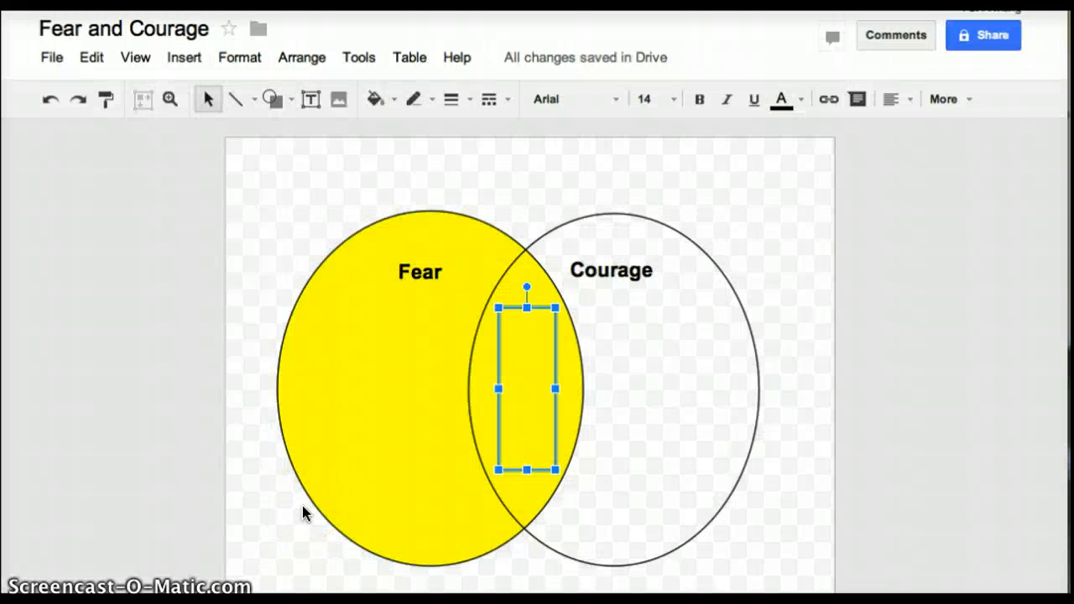
pyautogui.moveTo(641, 222)
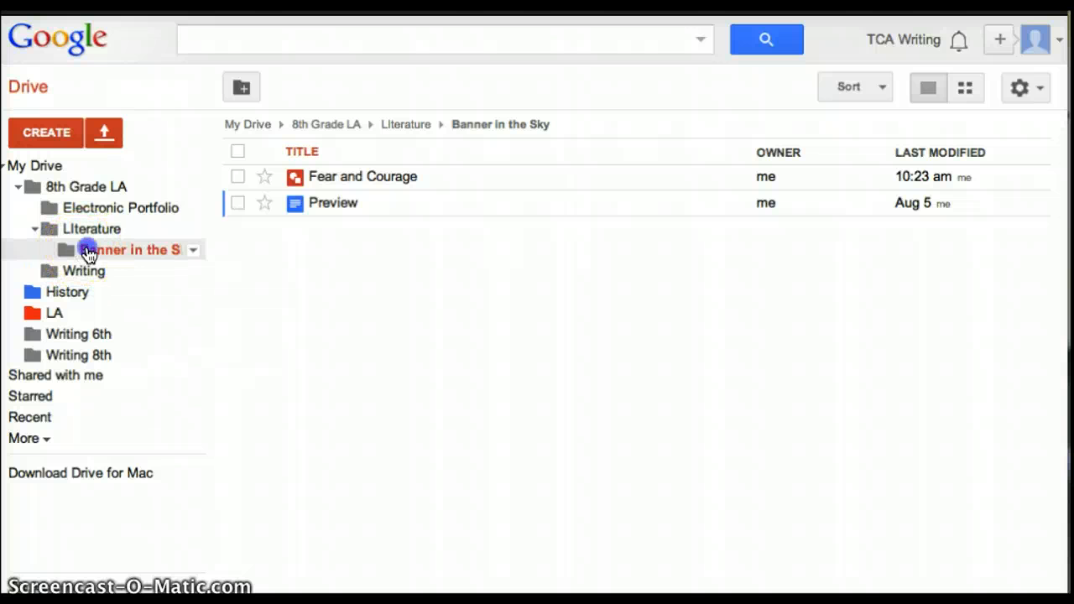
# Open the Fear and Courage drawing from Drive's Banner in the Sky folder.
pyautogui.click(332, 201)
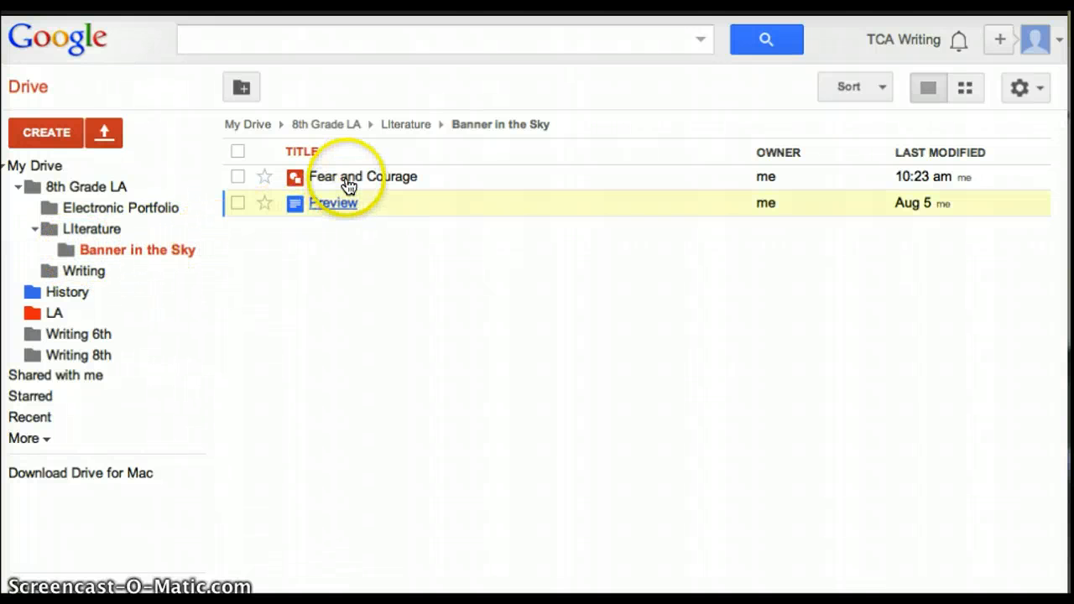